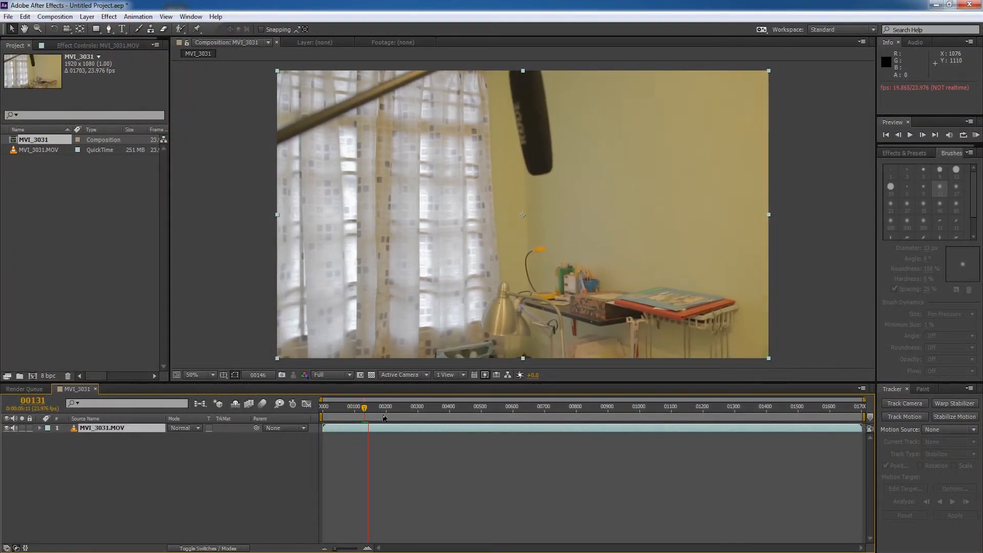
Select the MVI_3031 footage layer and move to an early frame of the shot
left_click(379, 428)
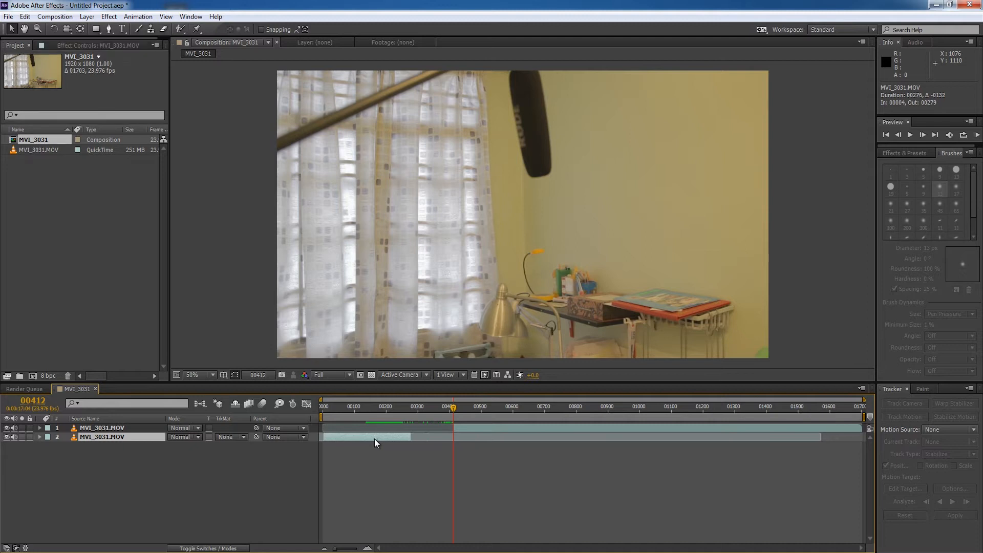
left_click(336, 417)
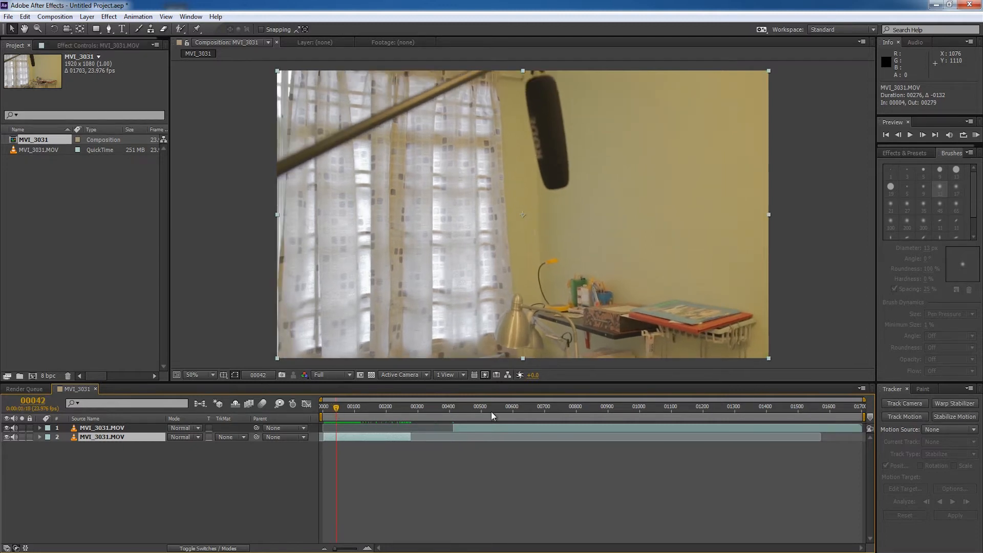
mouse_move(414, 477)
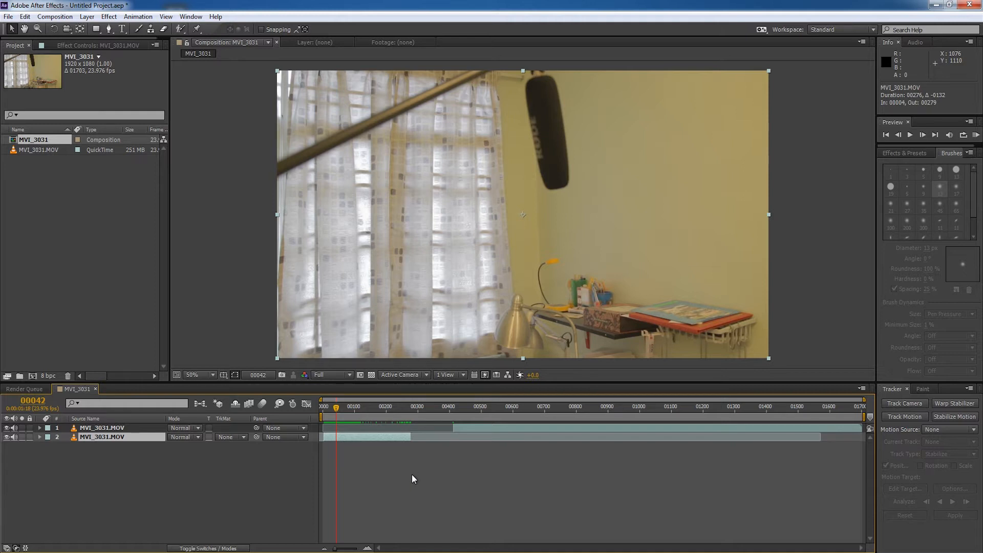
mouse_move(680, 448)
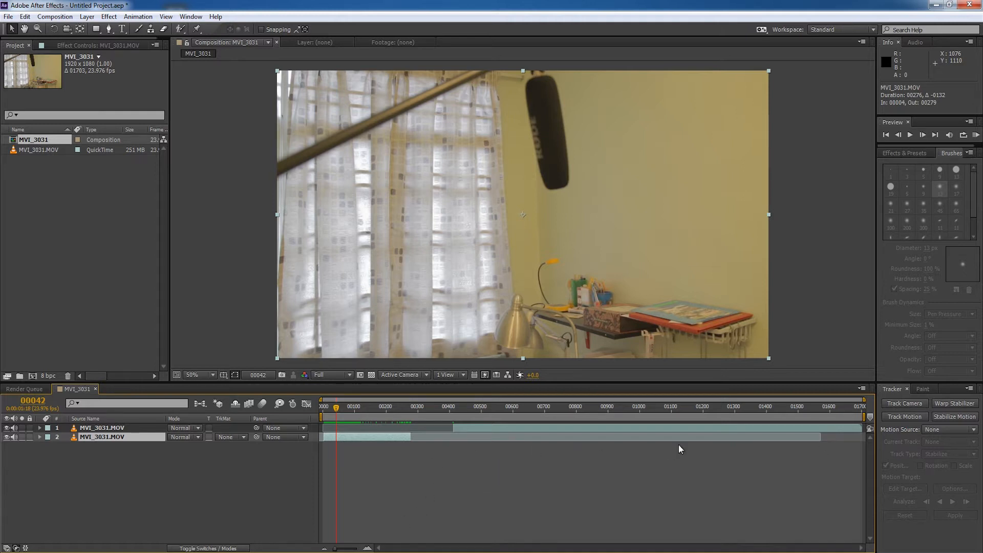
Freeze the top footage layer on boom-free frame 01590 via Time > Freeze Frame, then return to the start
left_click(825, 407)
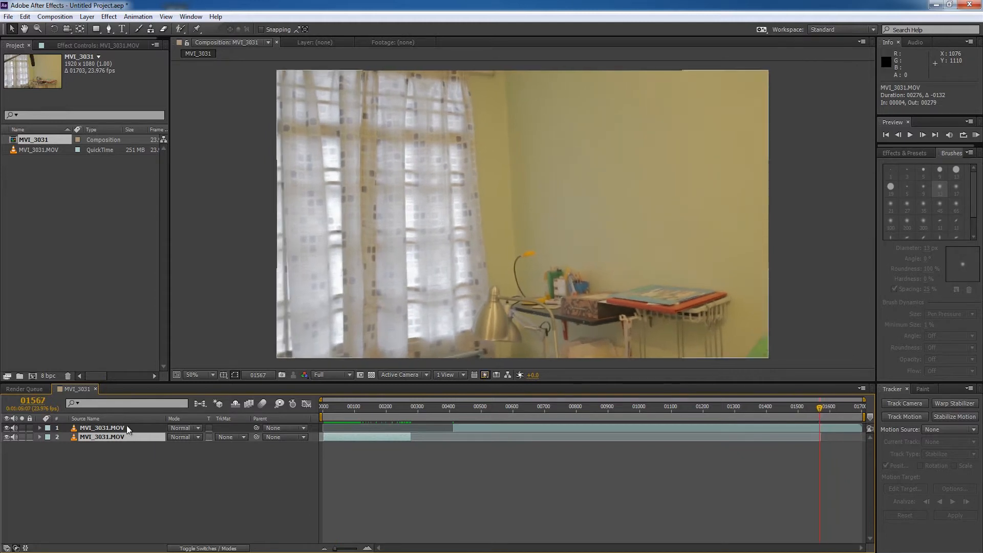
left_click(100, 428)
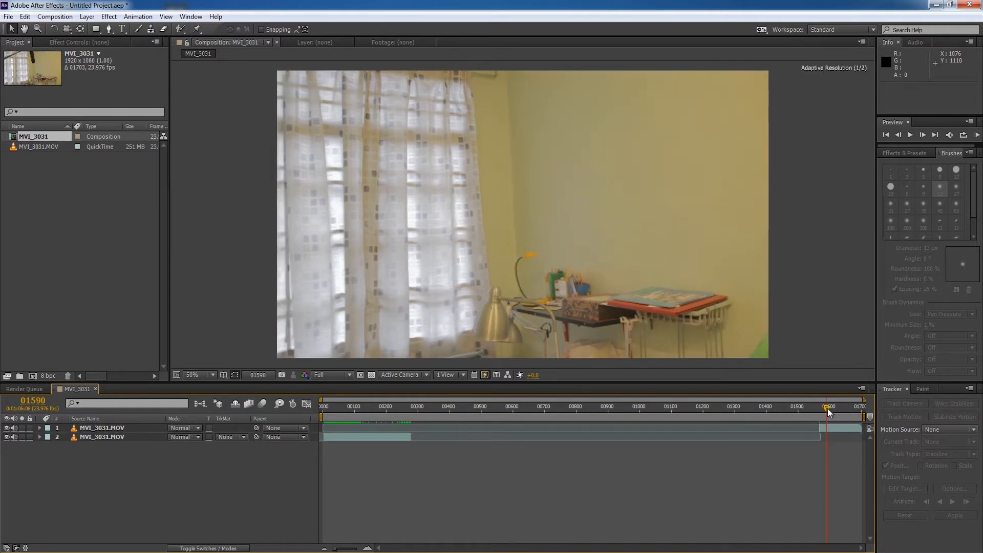
right_click(102, 428)
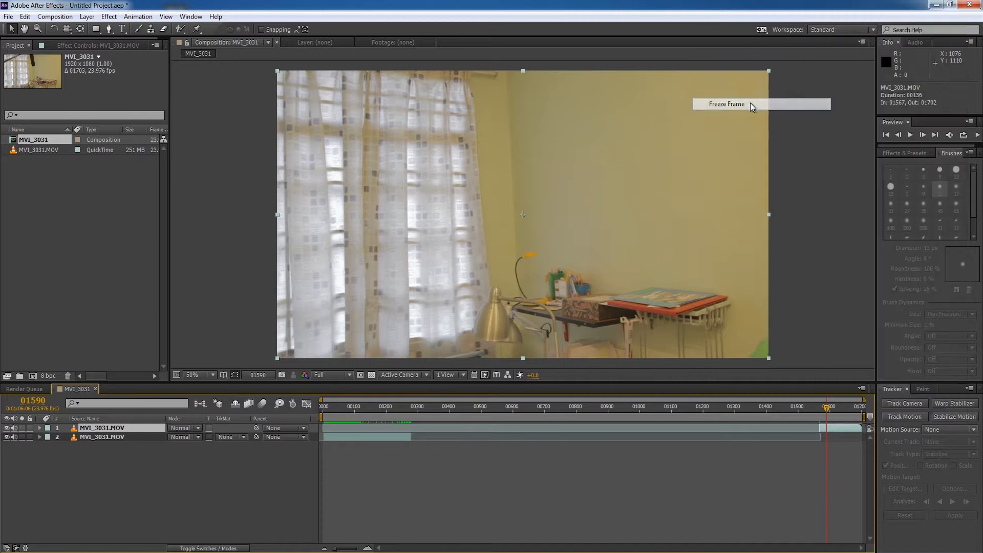
left_click(726, 103)
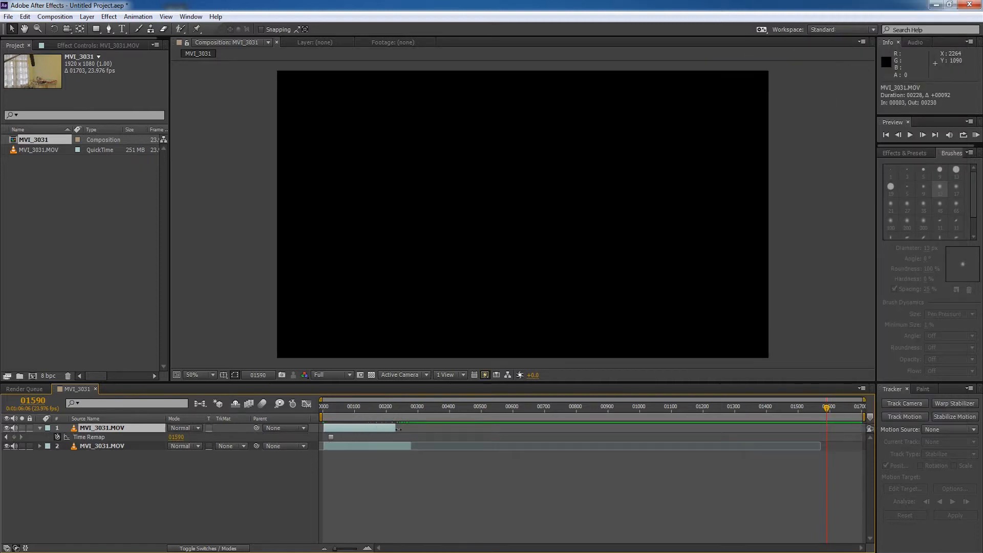
left_click(323, 405)
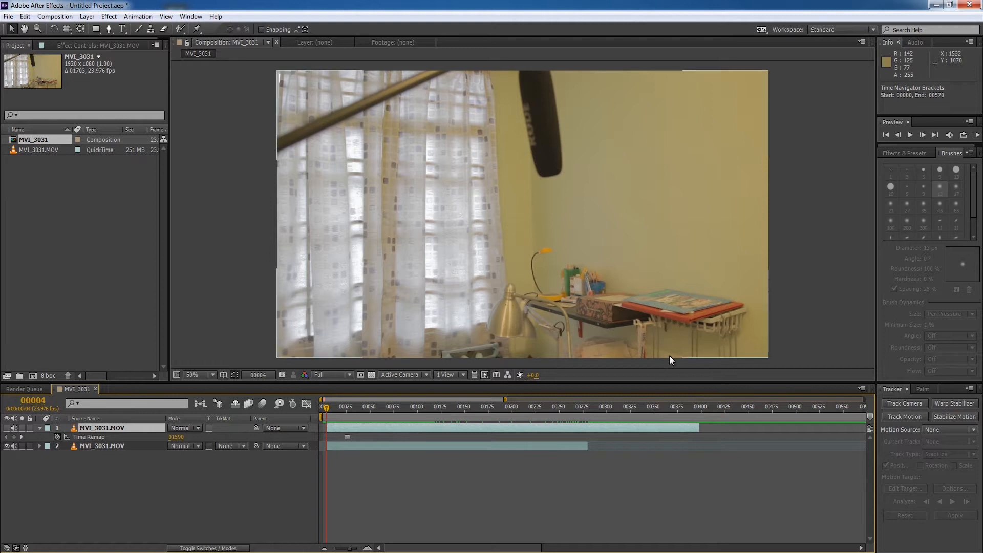
mouse_move(779, 345)
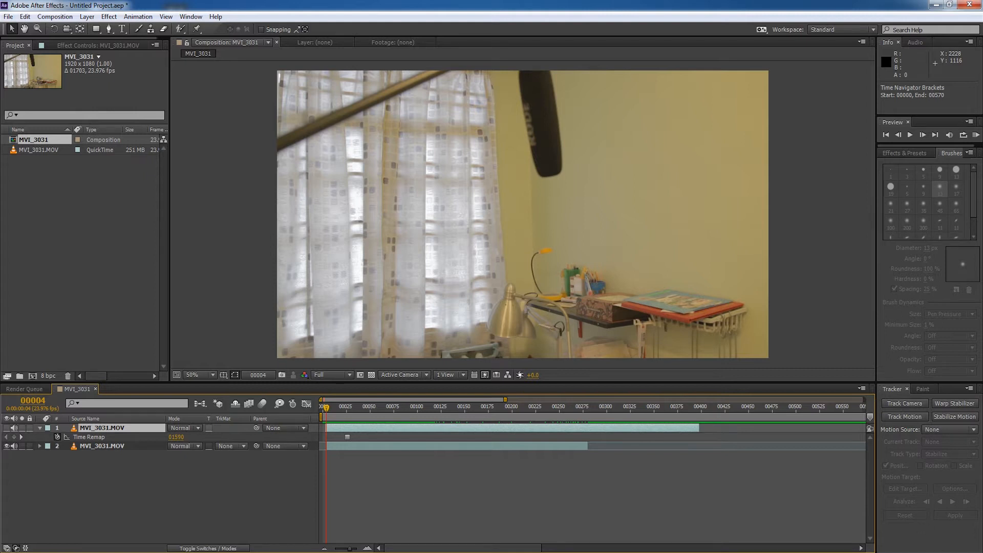
mouse_move(191, 16)
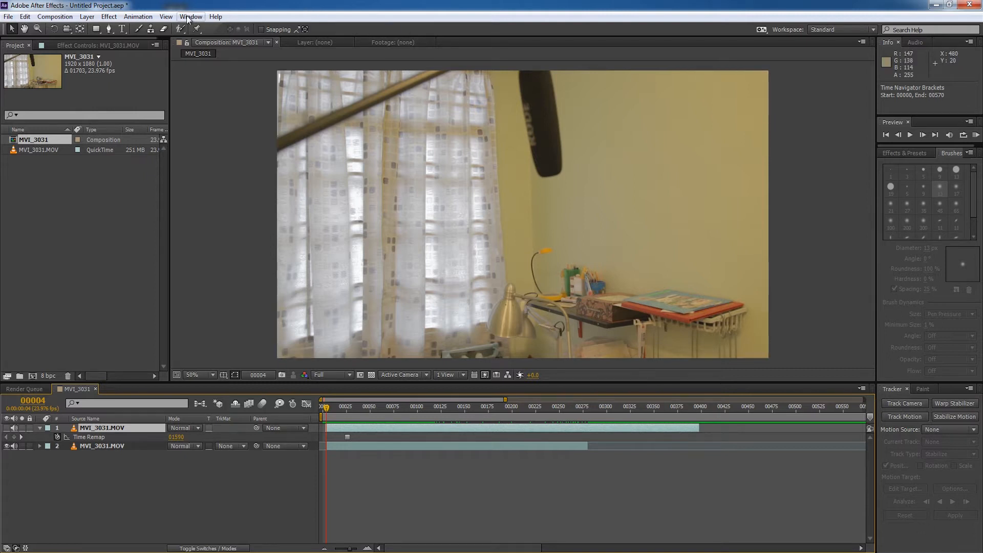
left_click(191, 17)
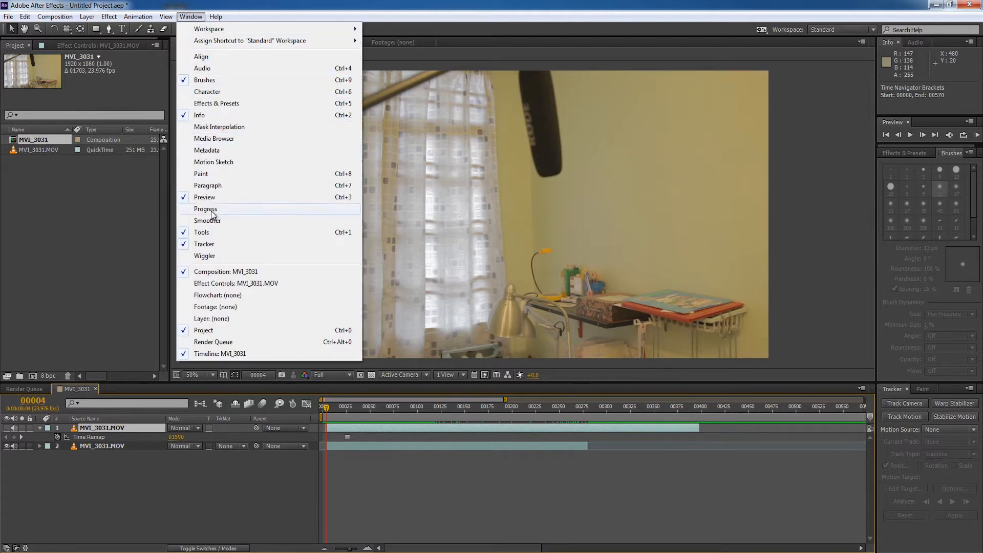
mouse_move(203, 244)
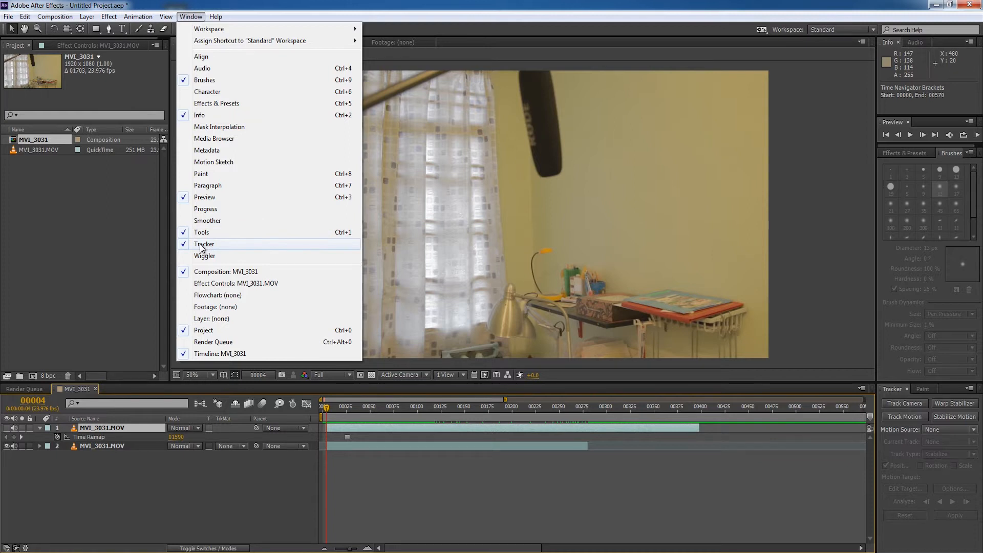
left_click(204, 244)
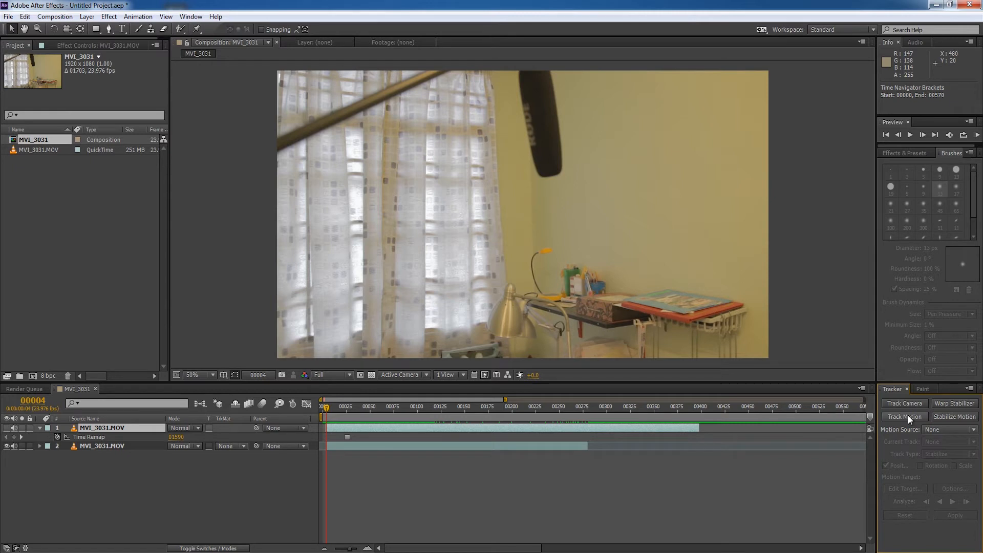
left_click(904, 417)
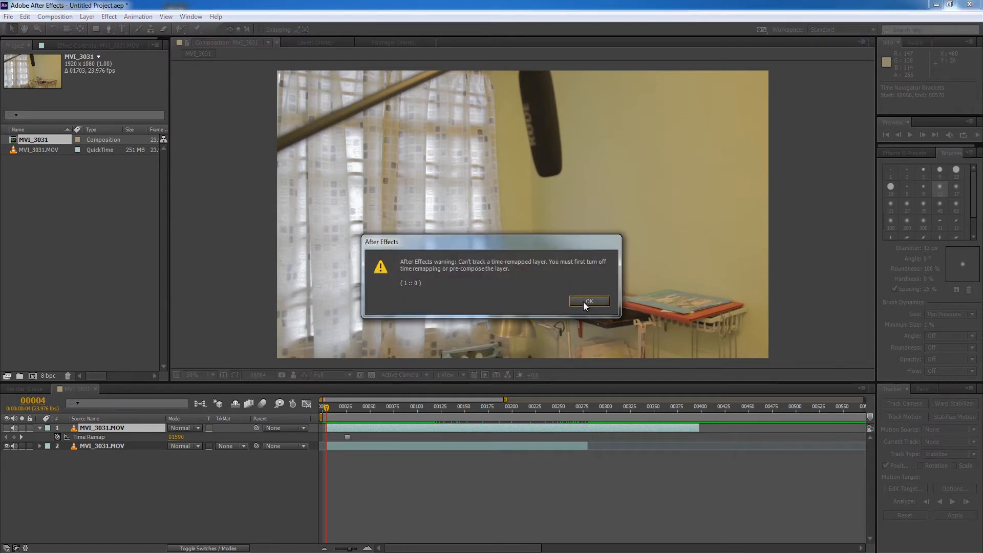
left_click(587, 301)
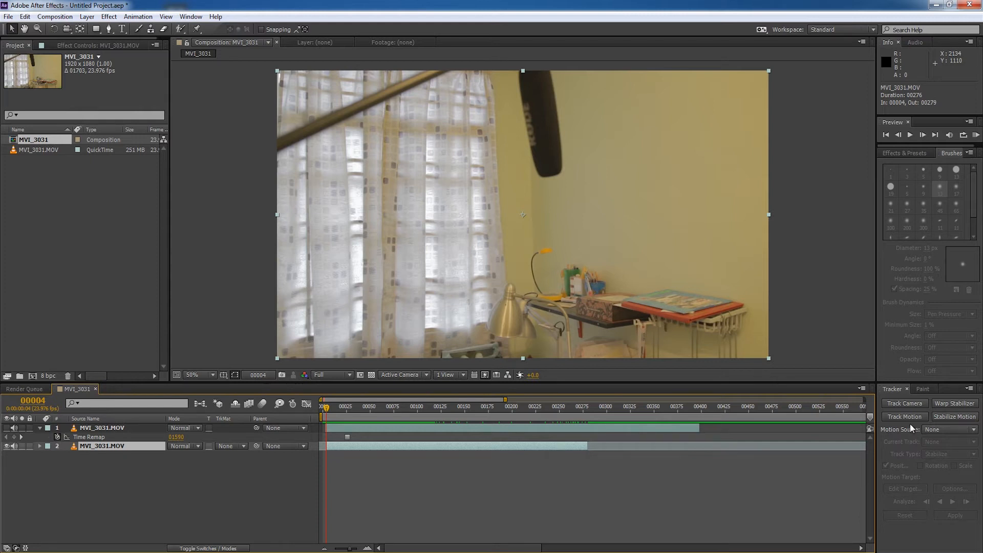
Start Track Motion on the lower layer with Rotation enabled alongside Position
left_click(903, 417)
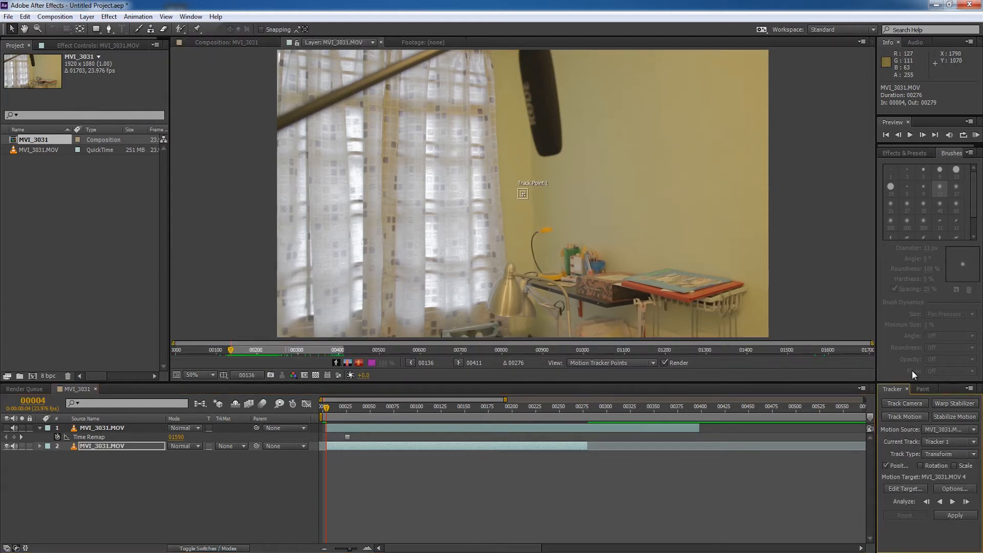
mouse_move(890, 469)
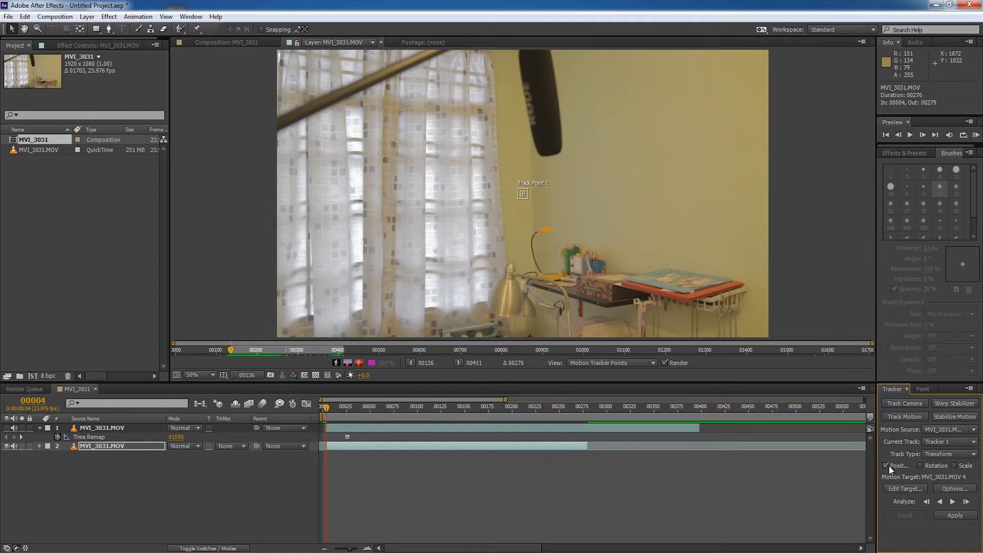
left_click(920, 465)
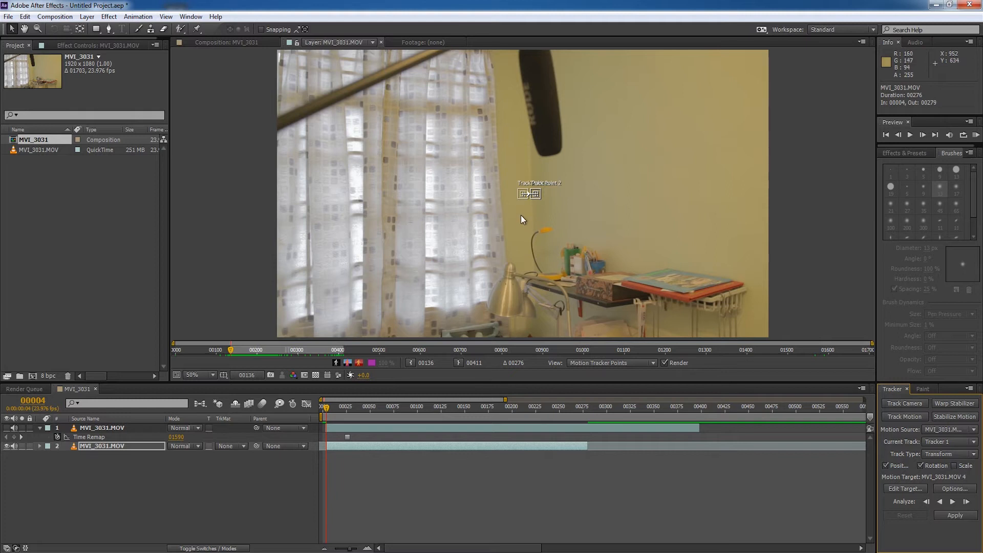
mouse_move(555, 229)
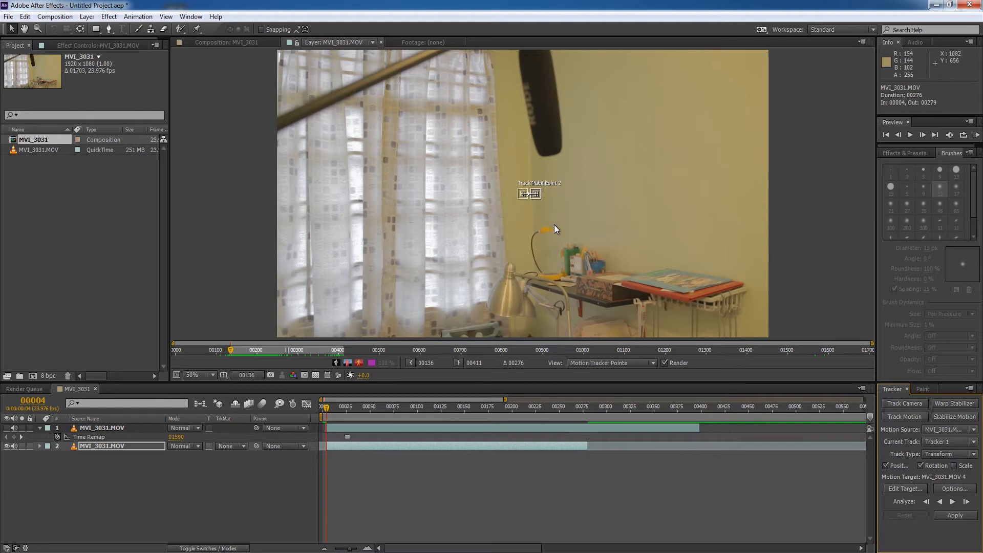
mouse_move(821, 437)
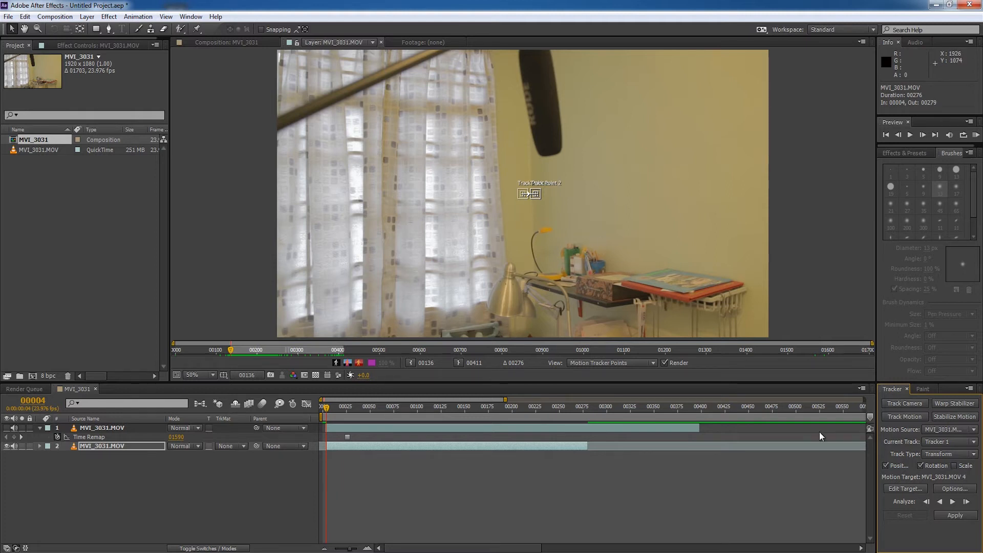
mouse_move(355, 111)
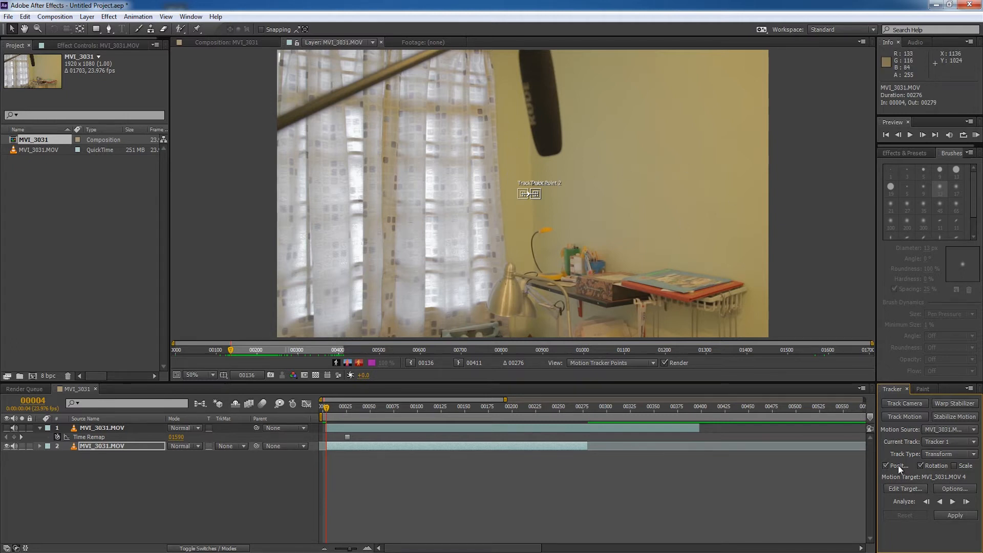
mouse_move(541, 207)
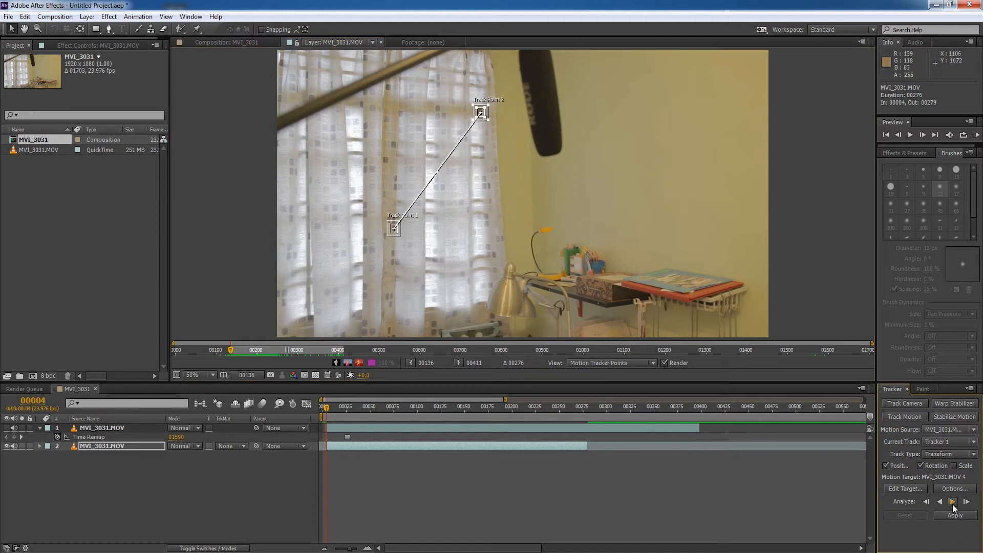
mouse_move(953, 502)
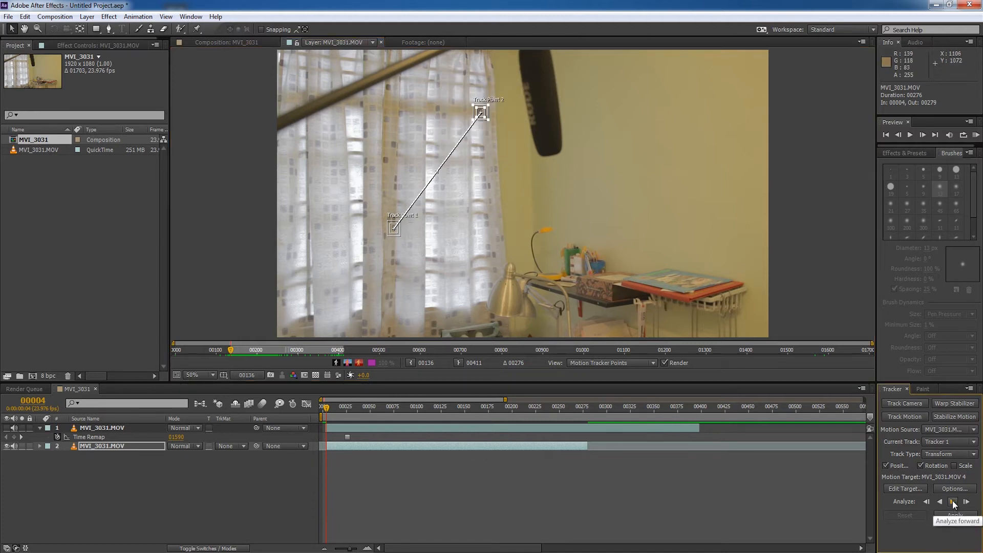
Analyze both curtain track points forward through the shot and return to the first frame
left_click(952, 502)
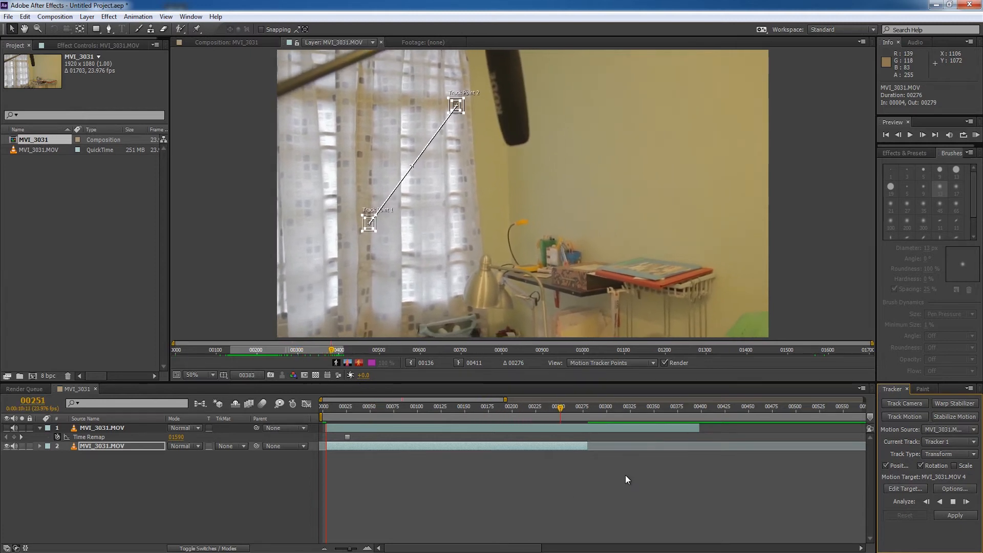
left_click(964, 501)
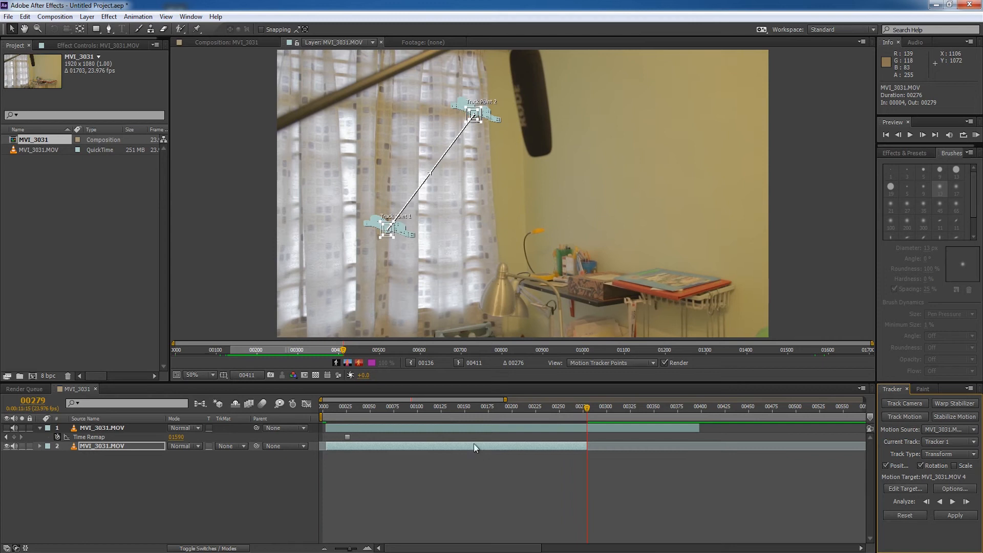
mouse_move(330, 412)
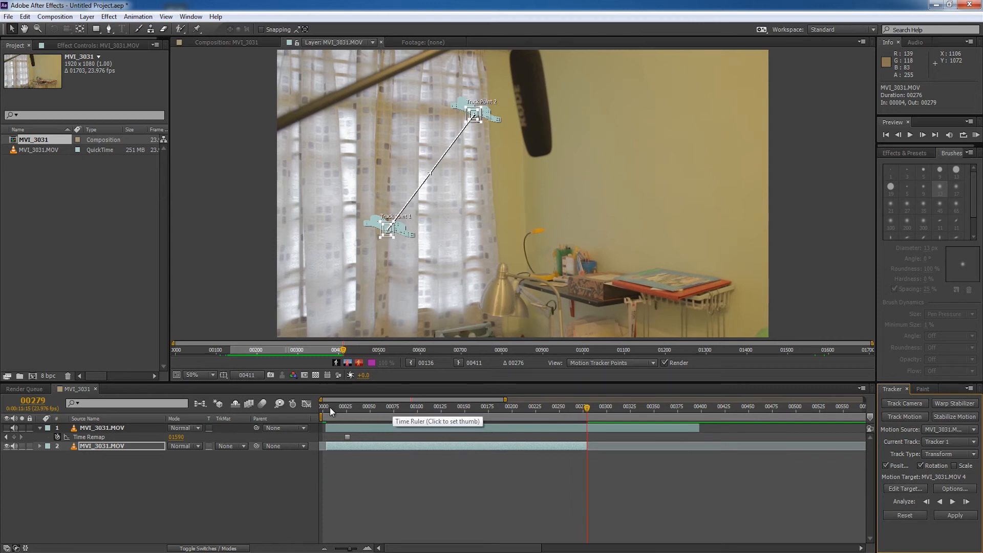
left_click(362, 406)
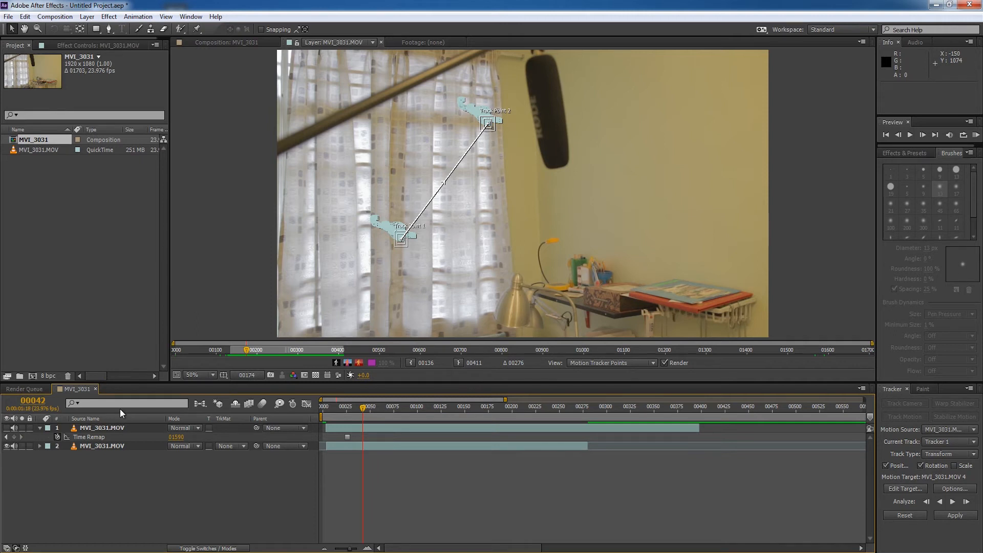
mouse_move(90, 140)
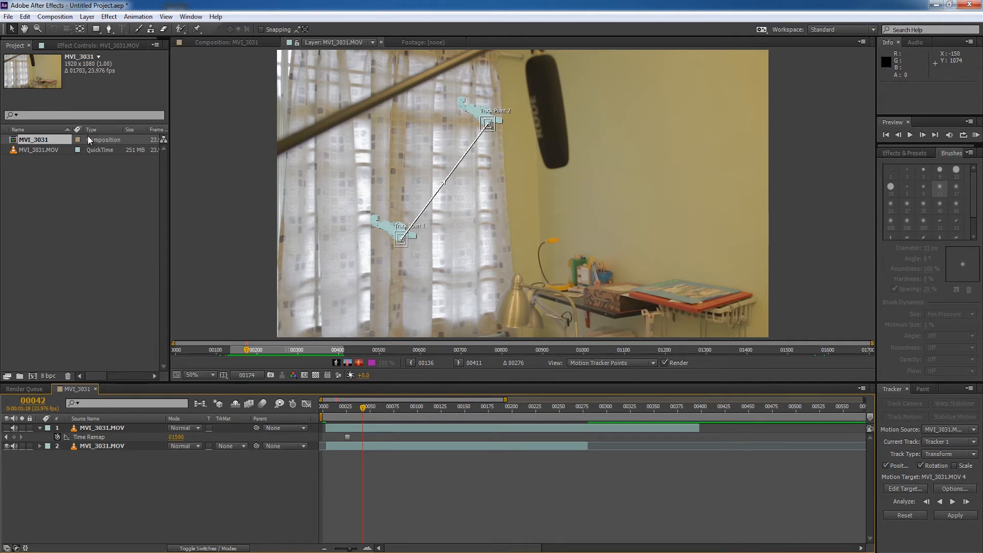
Add a new Null Object layer, Null 1, at the top of the composition
left_click(8, 17)
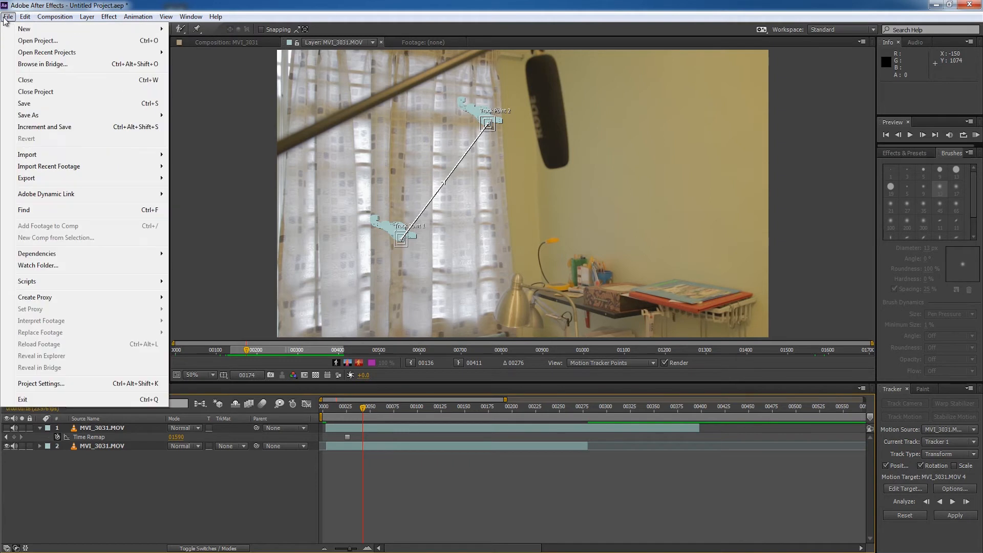
left_click(87, 16)
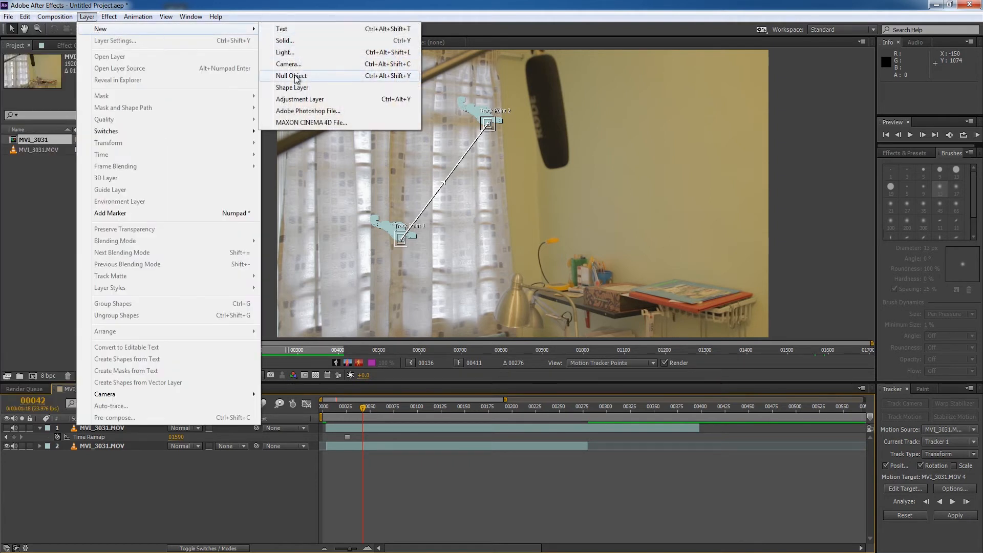
left_click(292, 76)
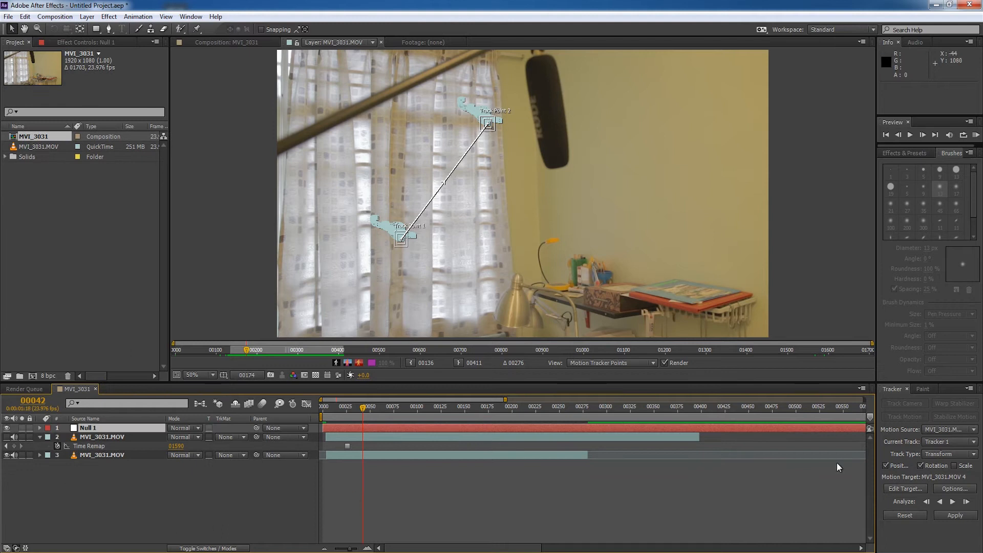
mouse_move(585, 474)
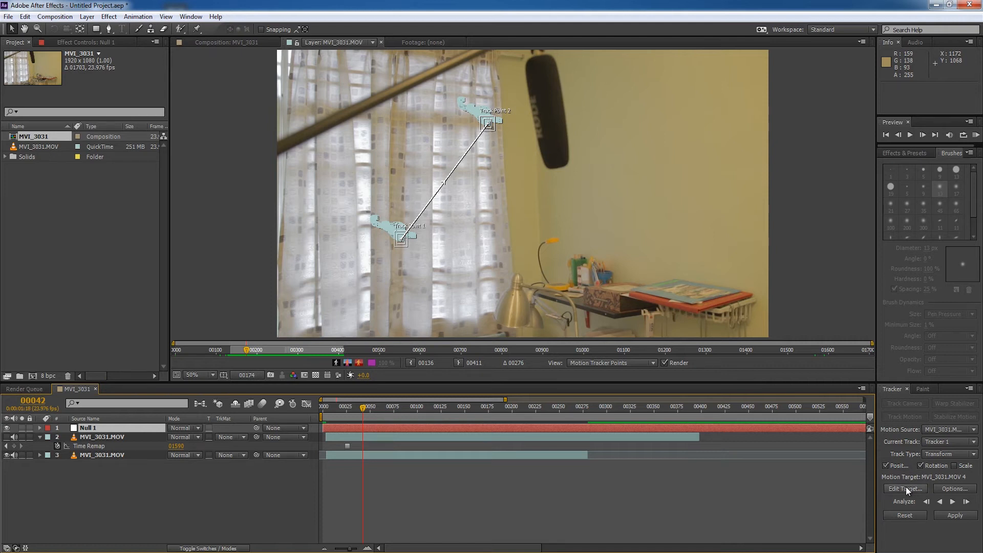
Set Null 1 as the tracker's motion target via Edit Target
left_click(904, 488)
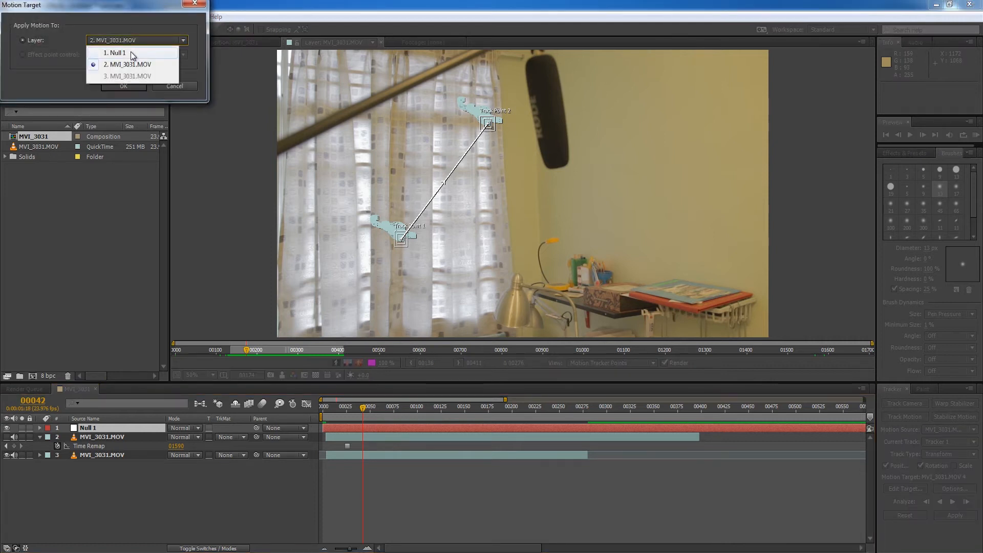
left_click(116, 52)
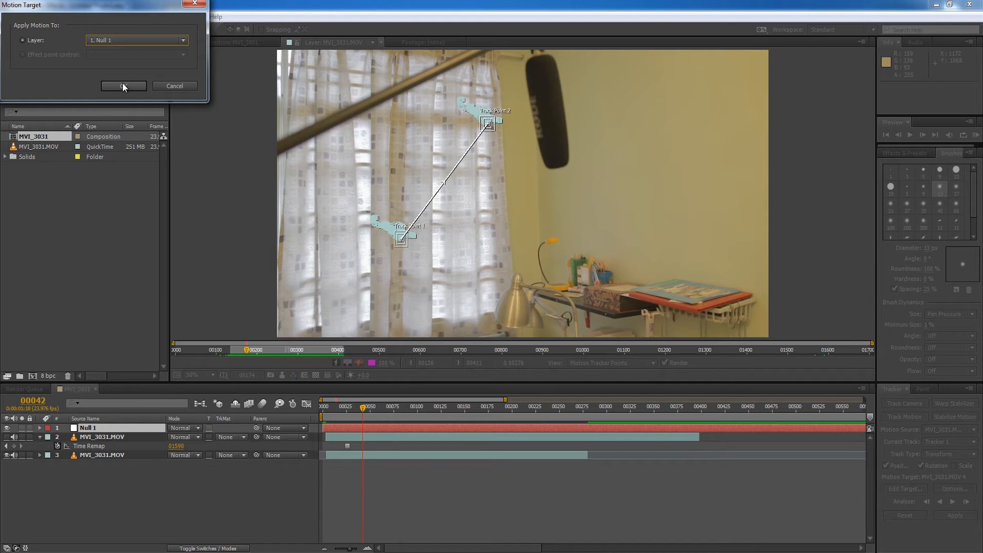
left_click(124, 86)
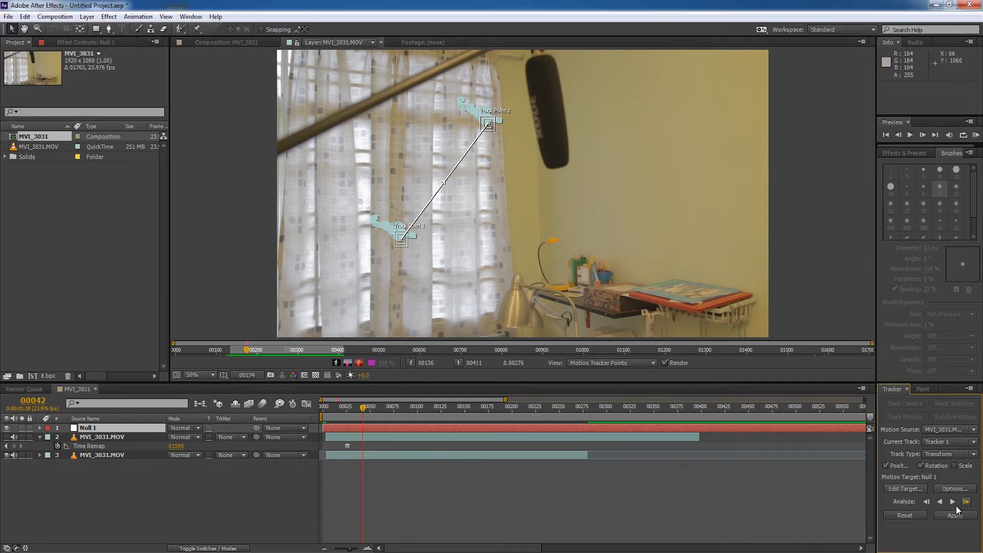
Apply the curtain track to Null 1 in X and Y as Position and Rotation keyframes
left_click(953, 515)
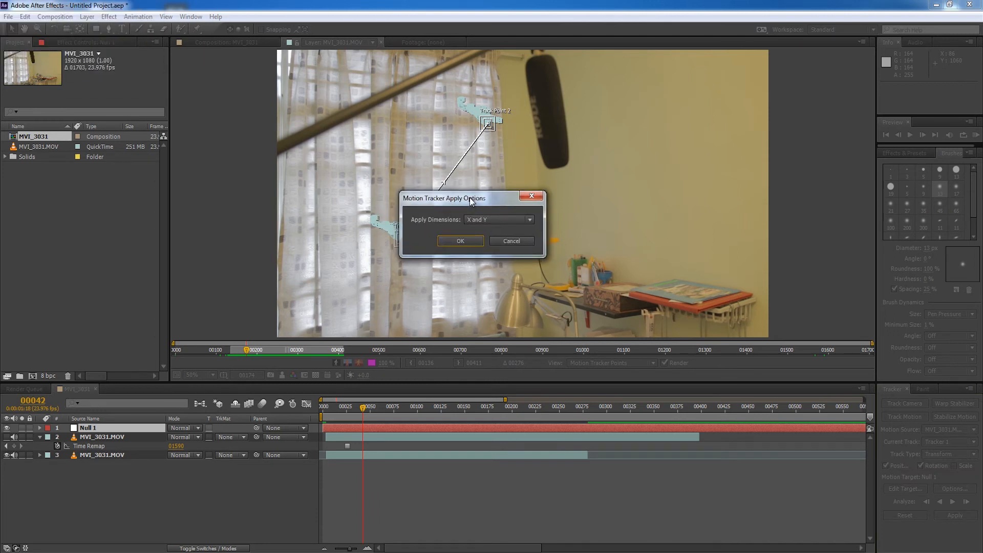
left_click(459, 241)
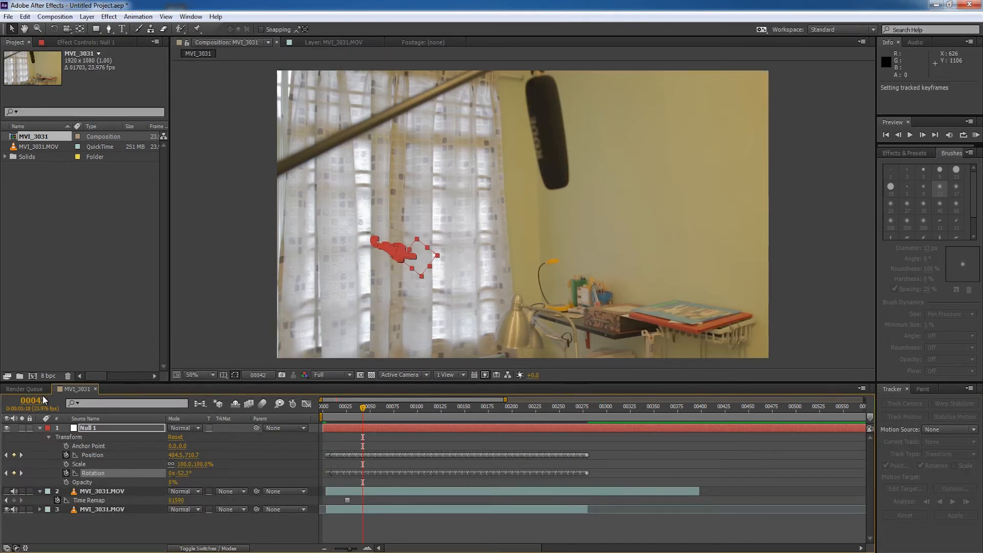
left_click(40, 437)
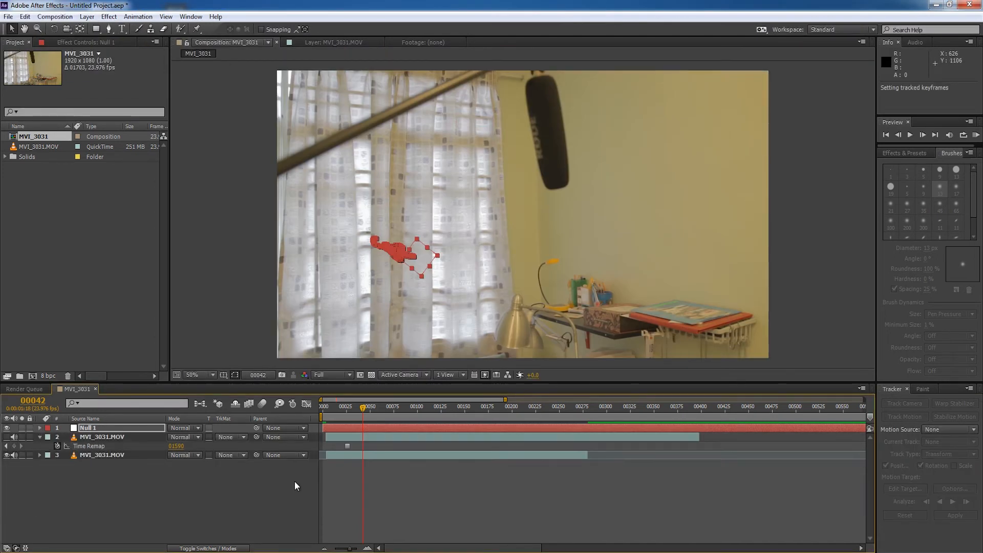
Move to a later frame and select the upper frozen footage layer
left_click(337, 407)
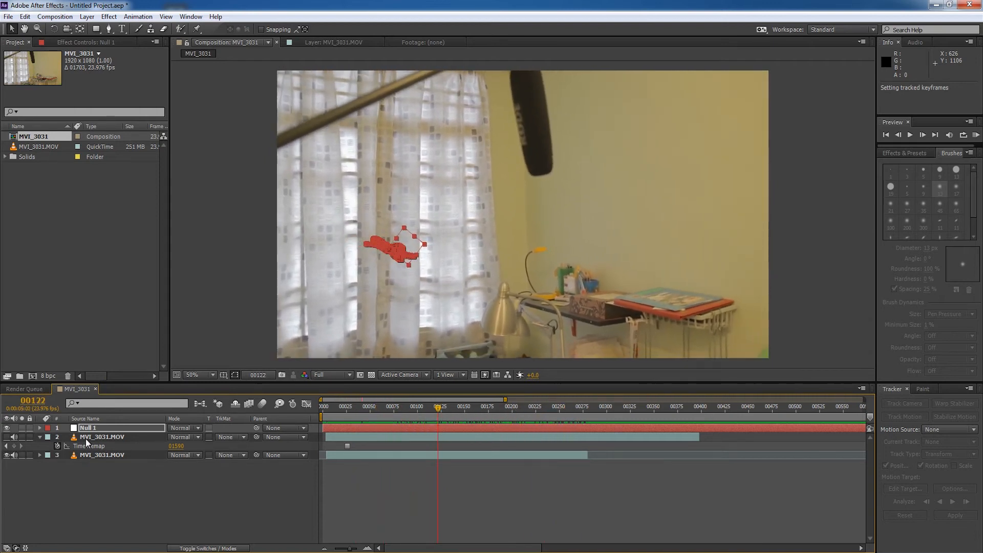
left_click(102, 436)
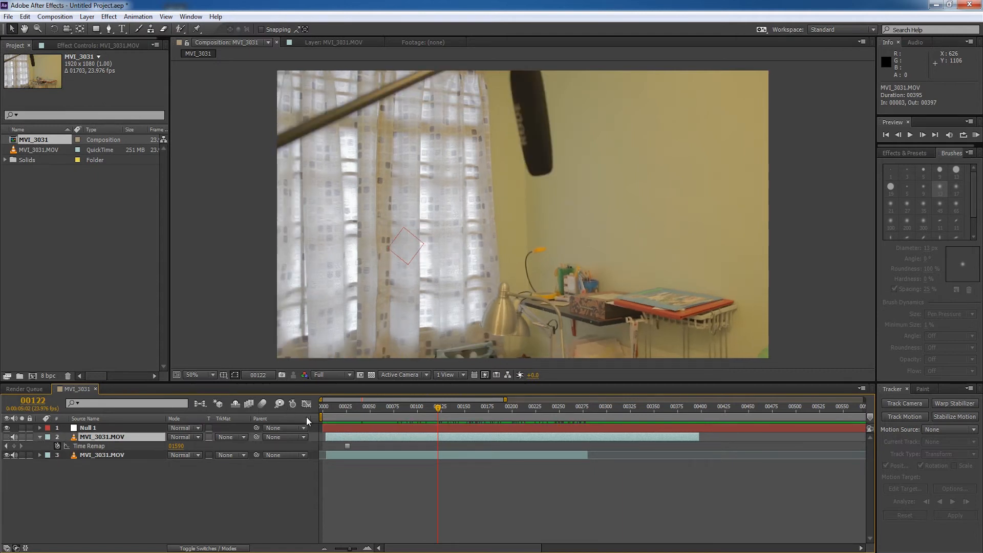
left_click(104, 438)
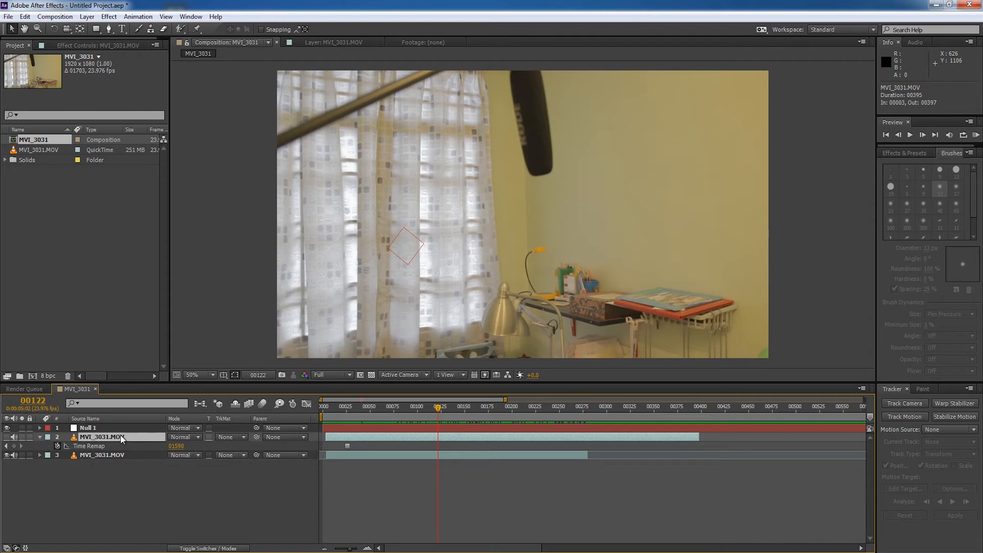
Parent the upper footage layer to Null 1 and scrub to check it follows the track
left_click(86, 428)
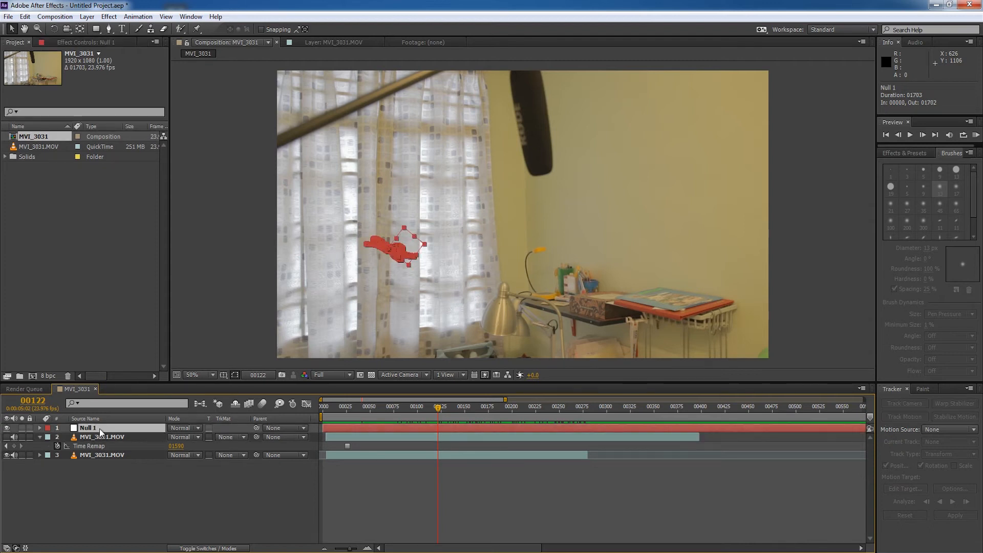
left_click(102, 436)
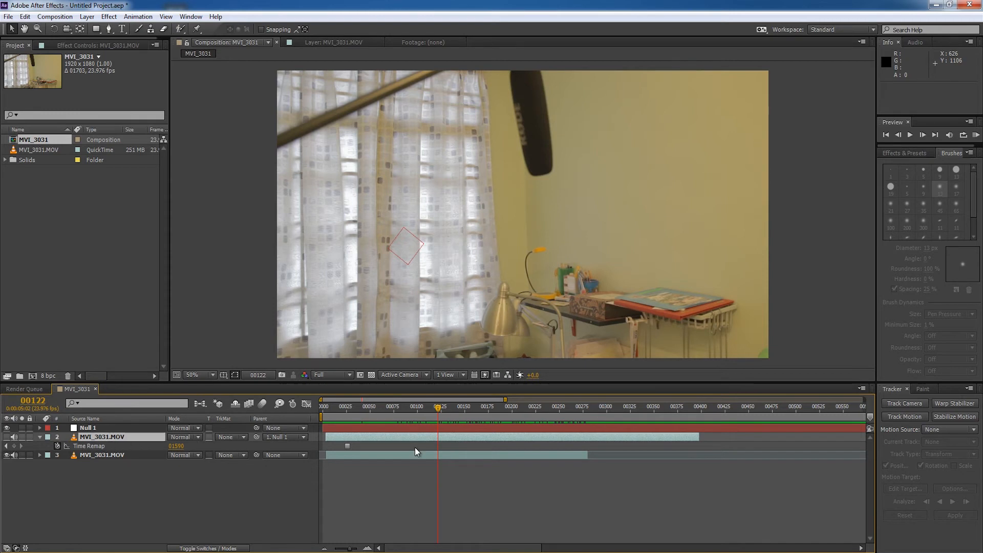
left_click(339, 406)
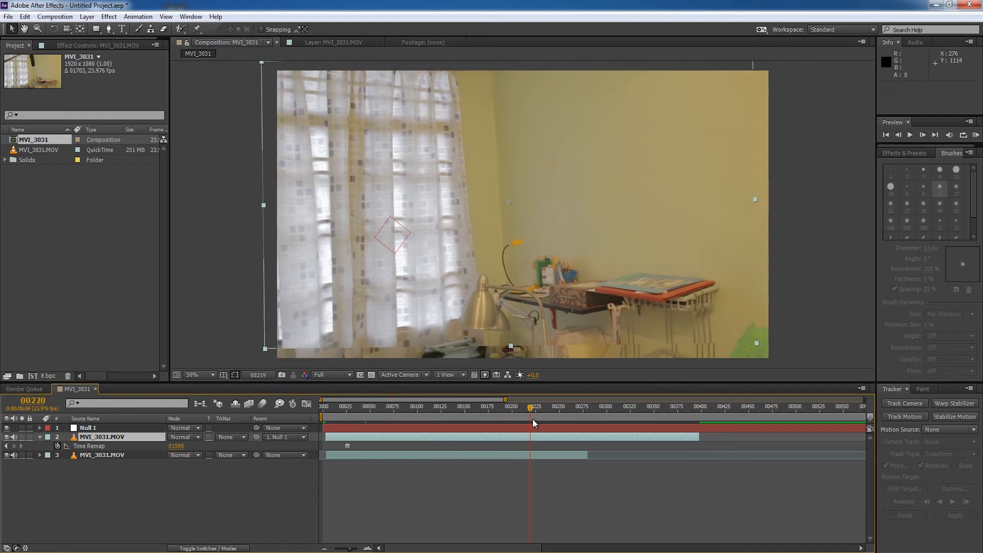
Scrub to frame 117 and expand the upper footage layer's properties
left_click(382, 406)
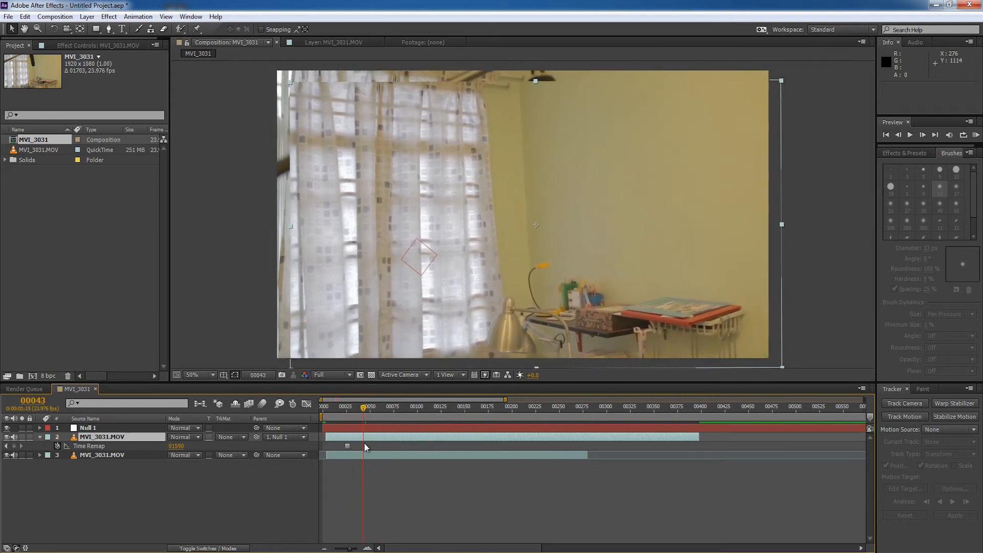
left_click(431, 406)
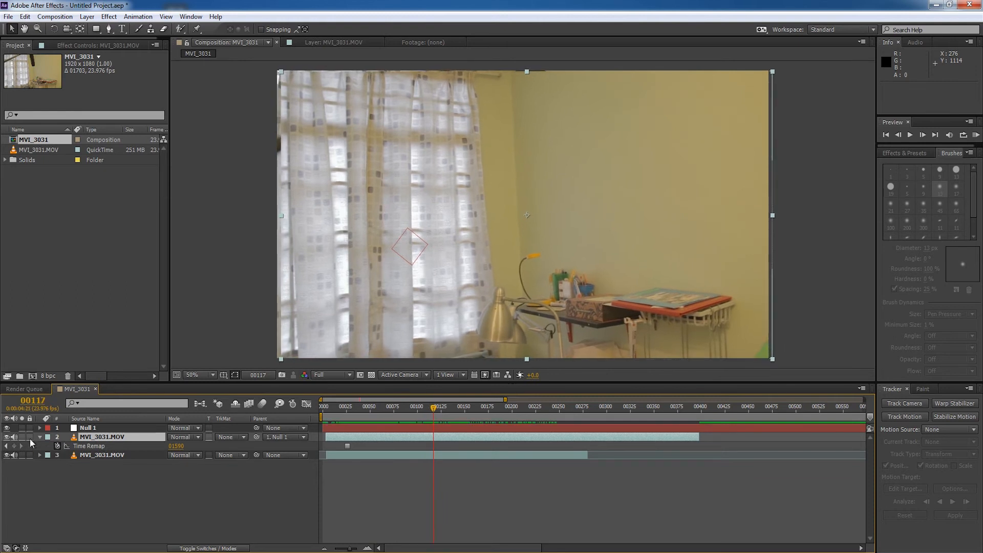
left_click(48, 436)
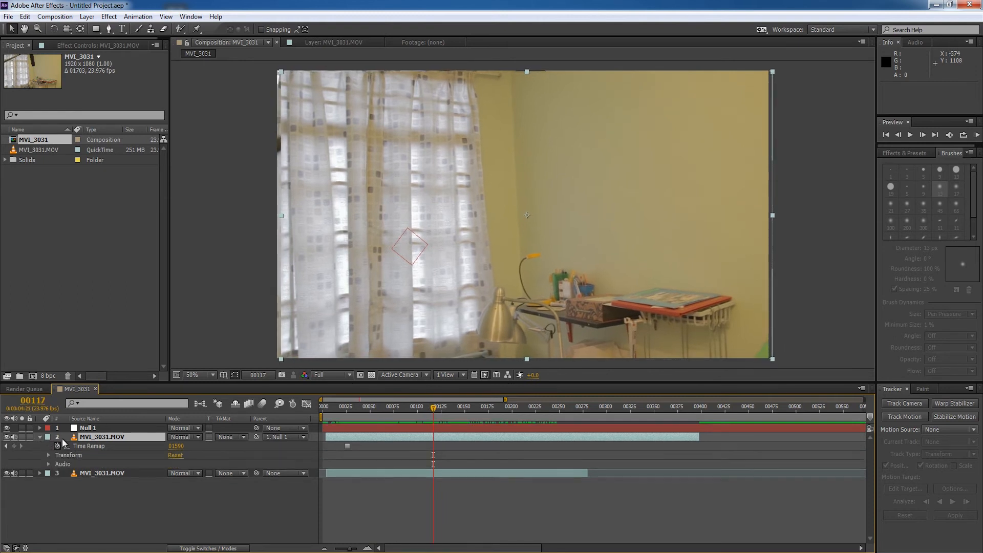
Set the upper layer's Opacity to 50 and change the viewer magnification for alignment
left_click(48, 455)
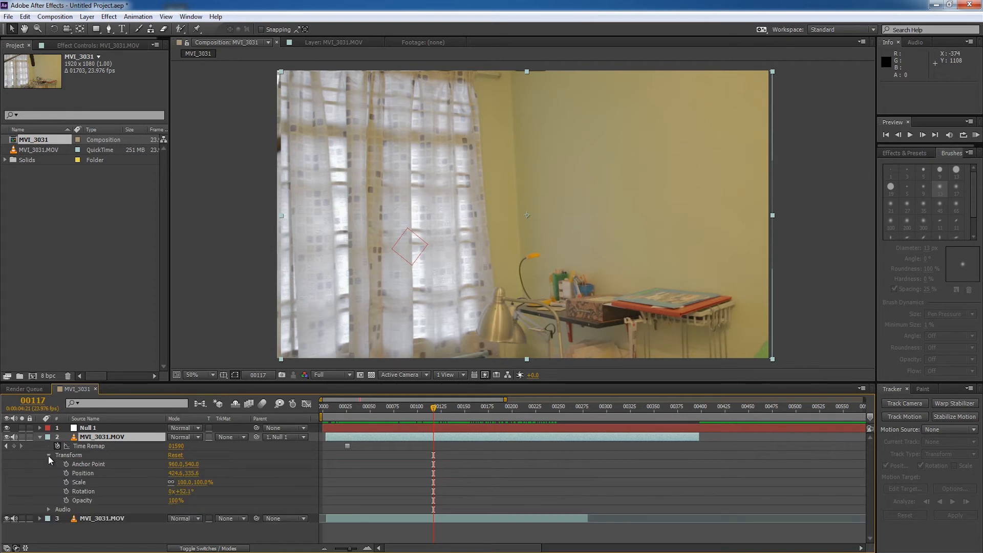
double_click(177, 500)
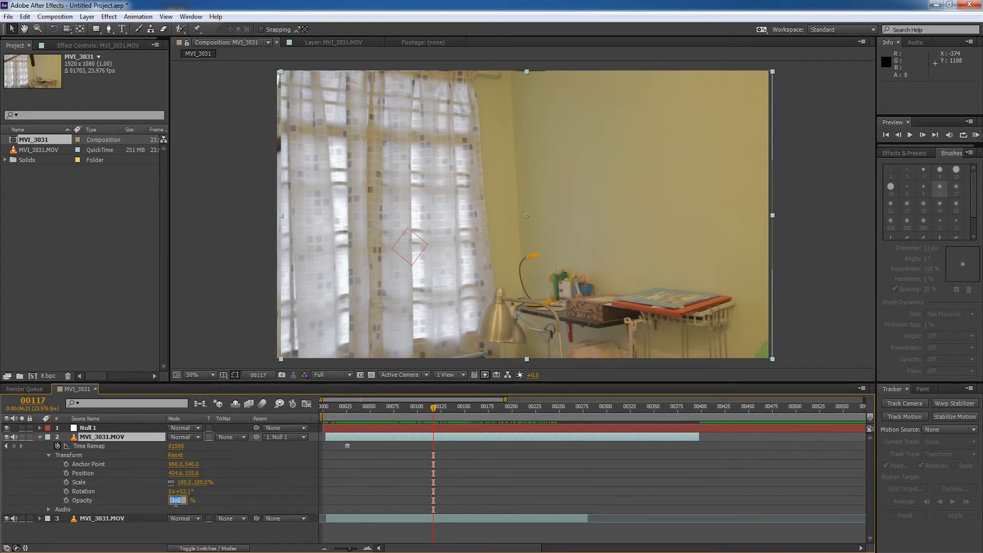
type("50")
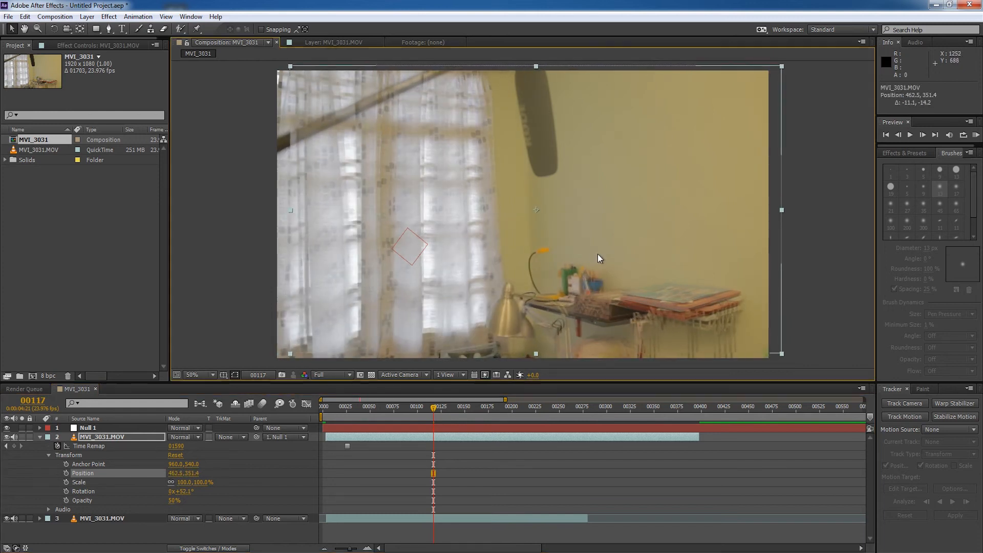
left_click(197, 375)
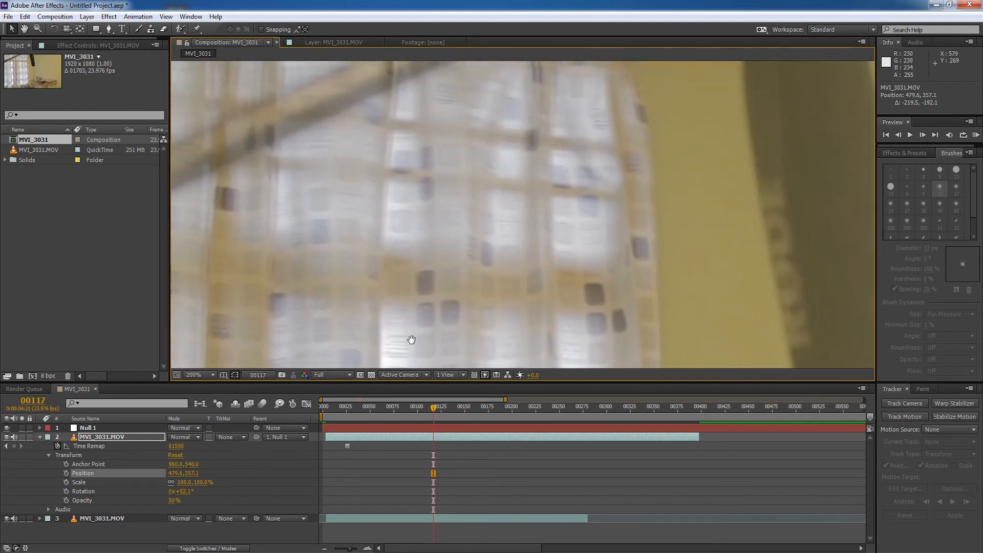
left_click(199, 374)
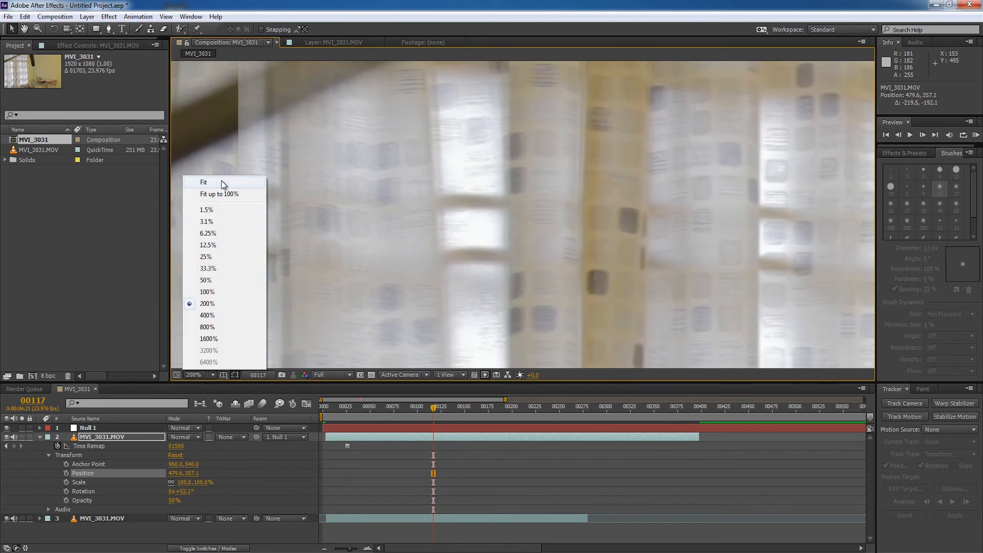
left_click(206, 279)
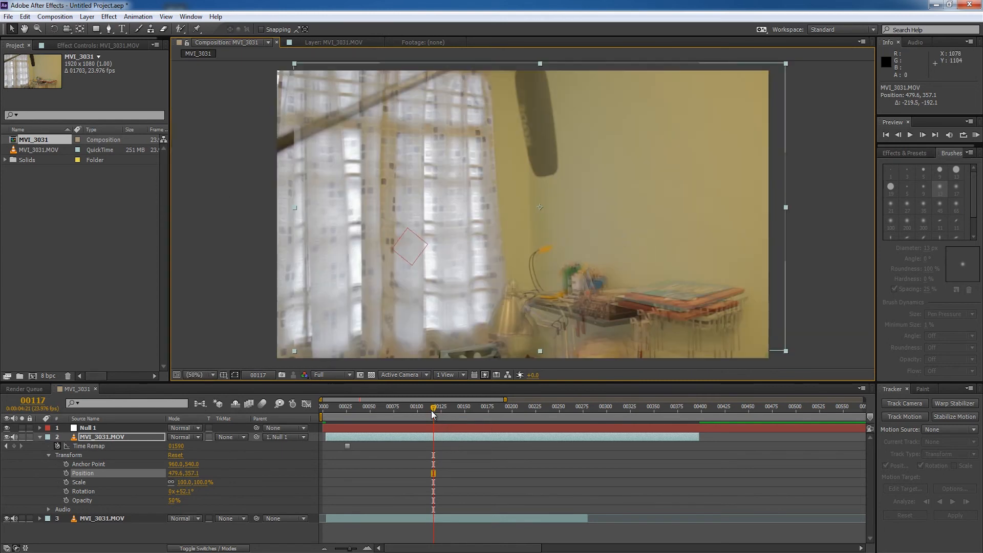
left_click(517, 407)
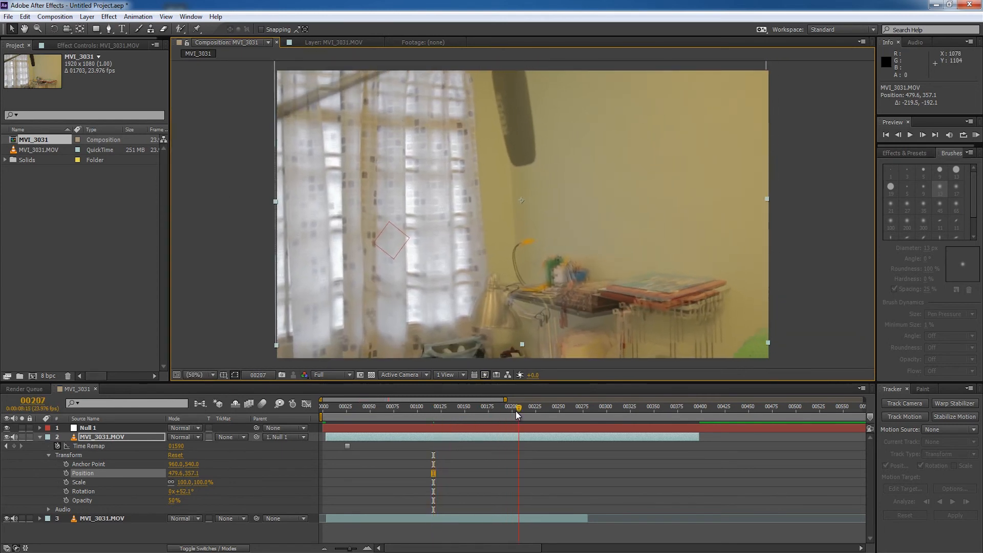
left_click(410, 406)
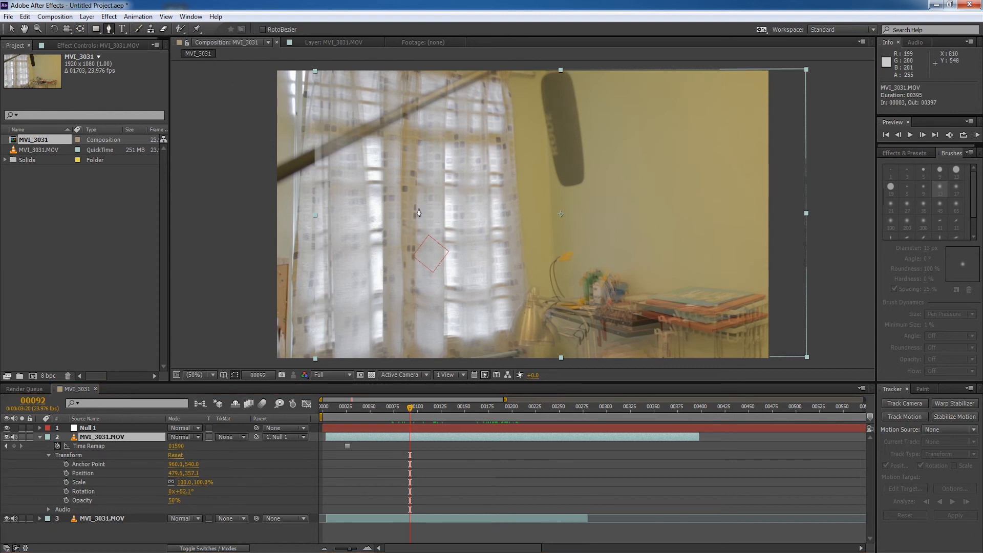
mouse_move(243, 245)
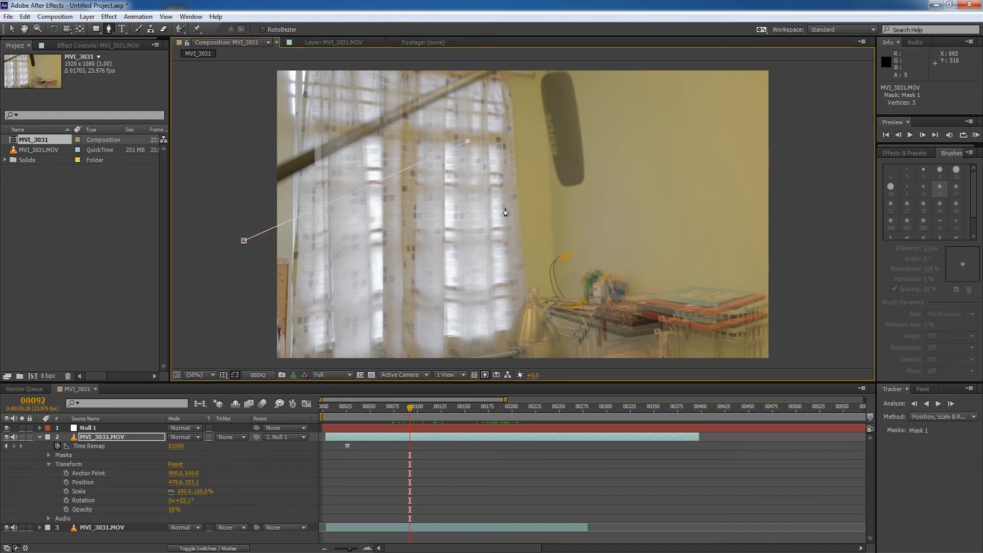
Finish the boom mask outline, restore the layer to 100% opacity and collapse its properties
left_click(596, 69)
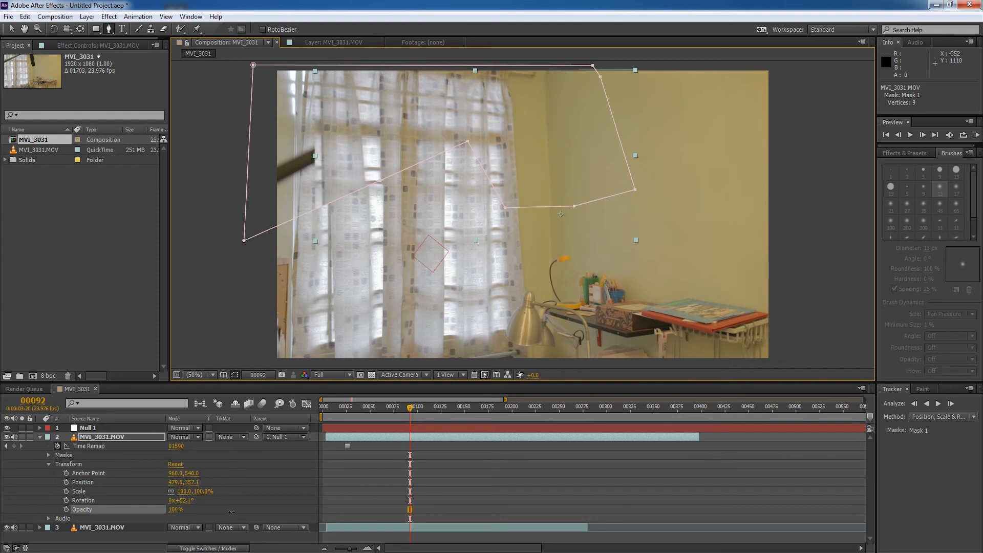
left_click(891, 389)
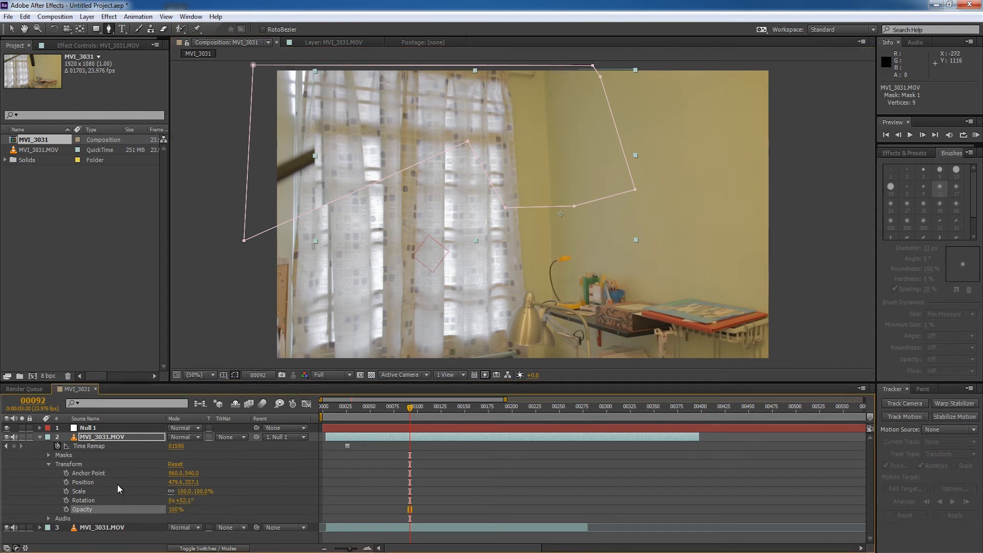
left_click(49, 464)
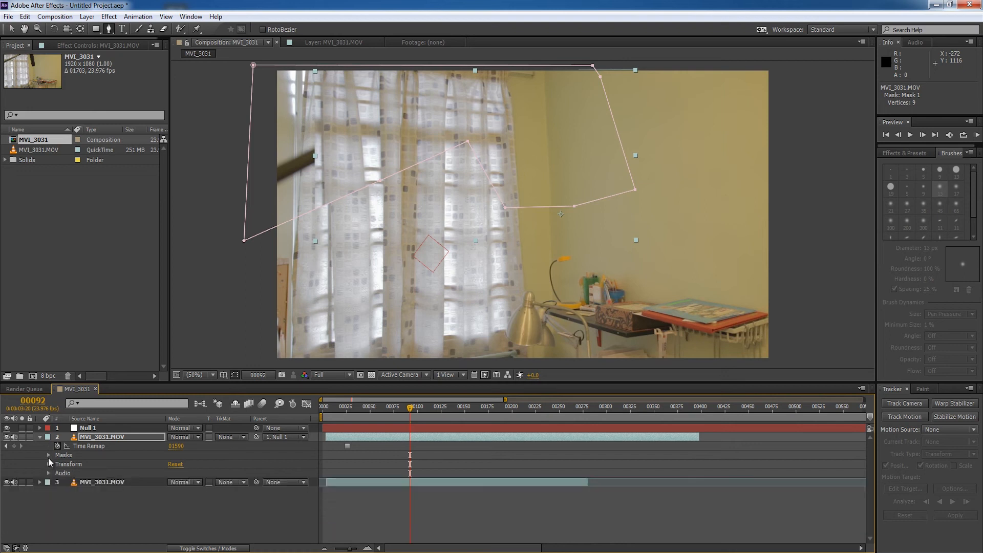
Feather Mask 1 on the footage copy by 35 px and undo the stray Mask 2
left_click(49, 455)
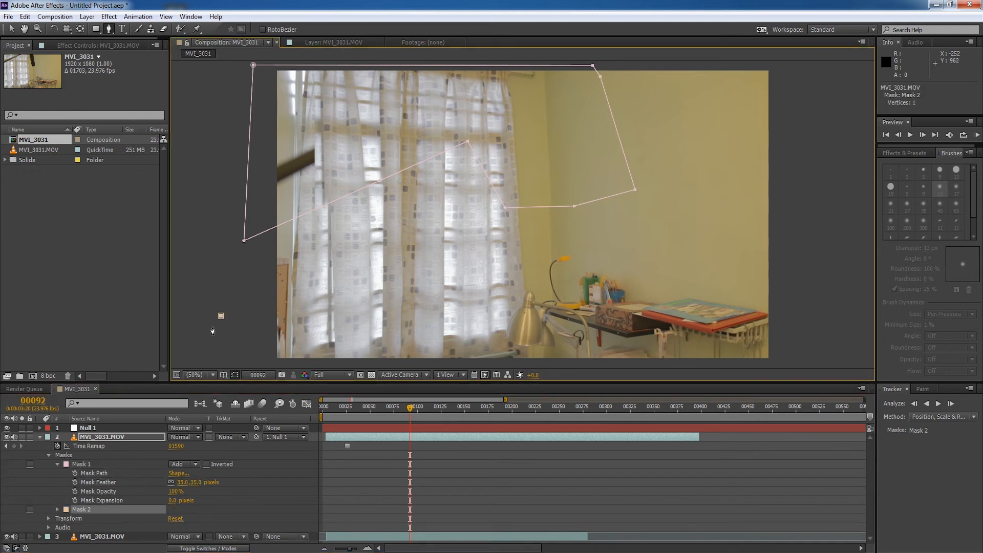
key("ctrl+z")
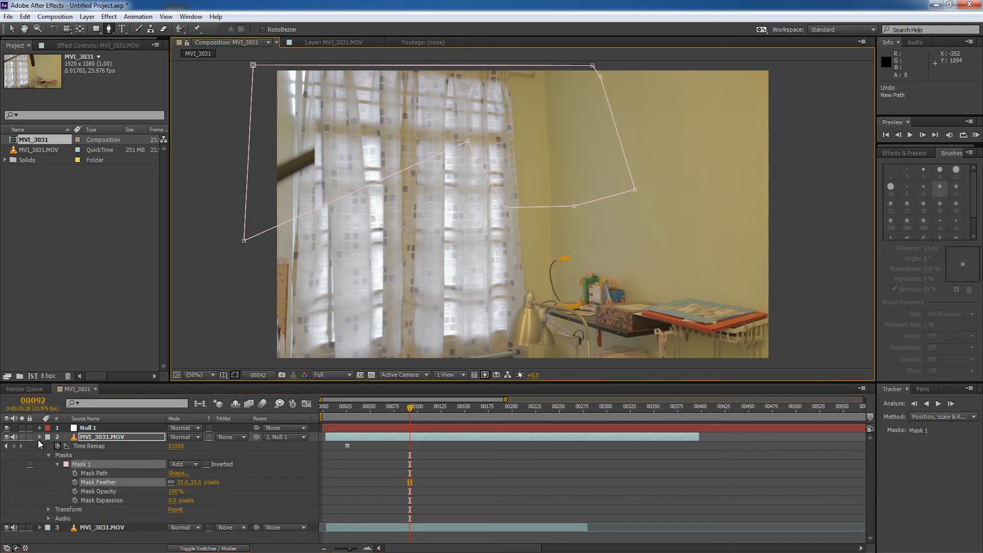
left_click(329, 407)
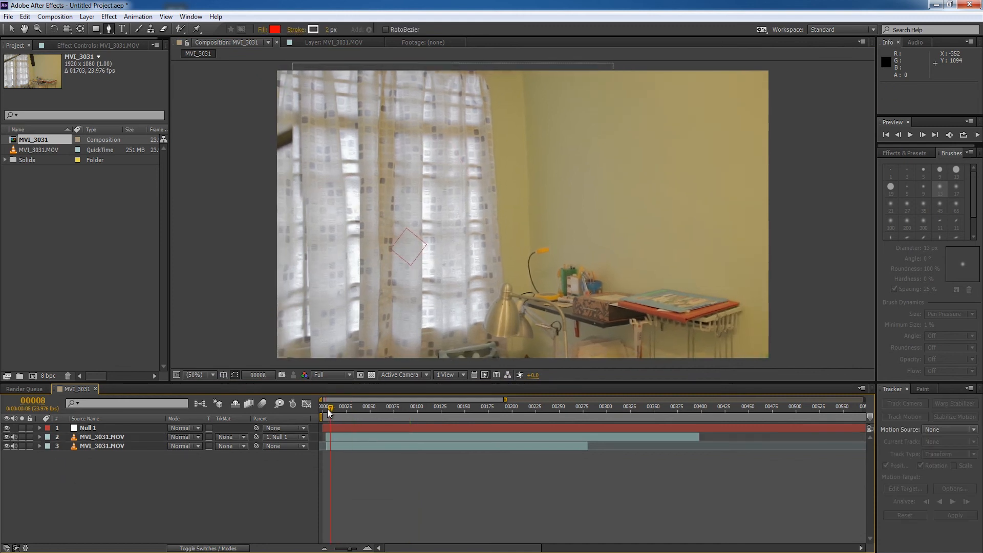
left_click(909, 135)
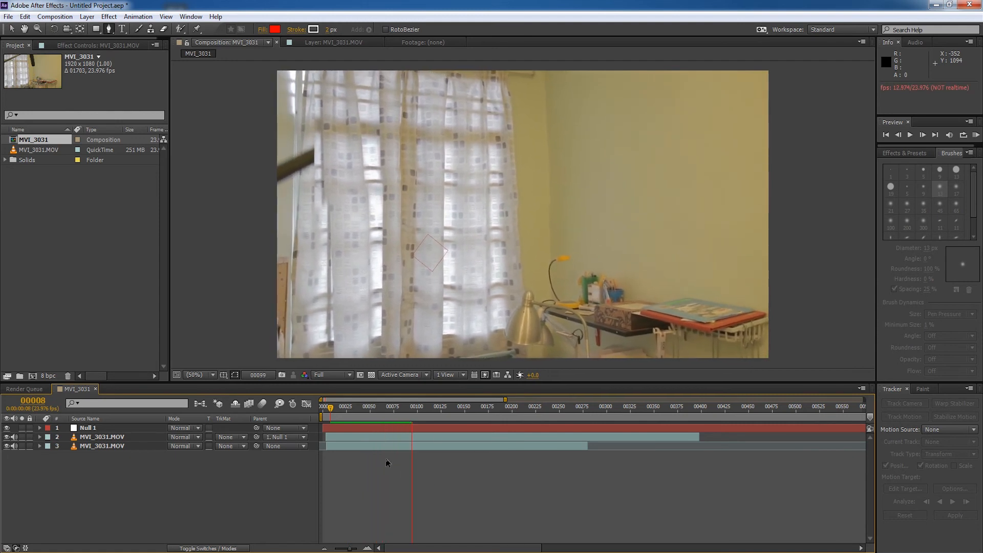
left_click(518, 410)
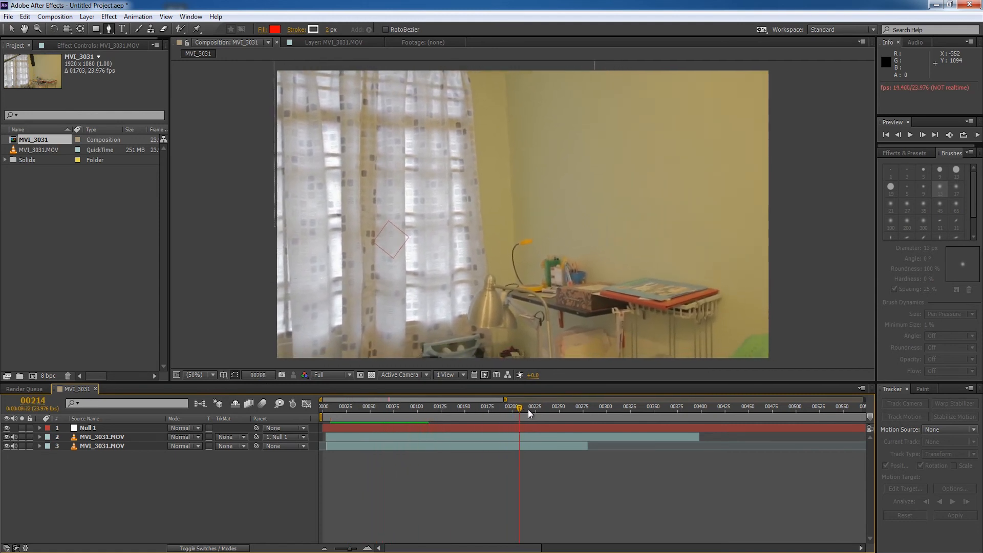
left_click(366, 414)
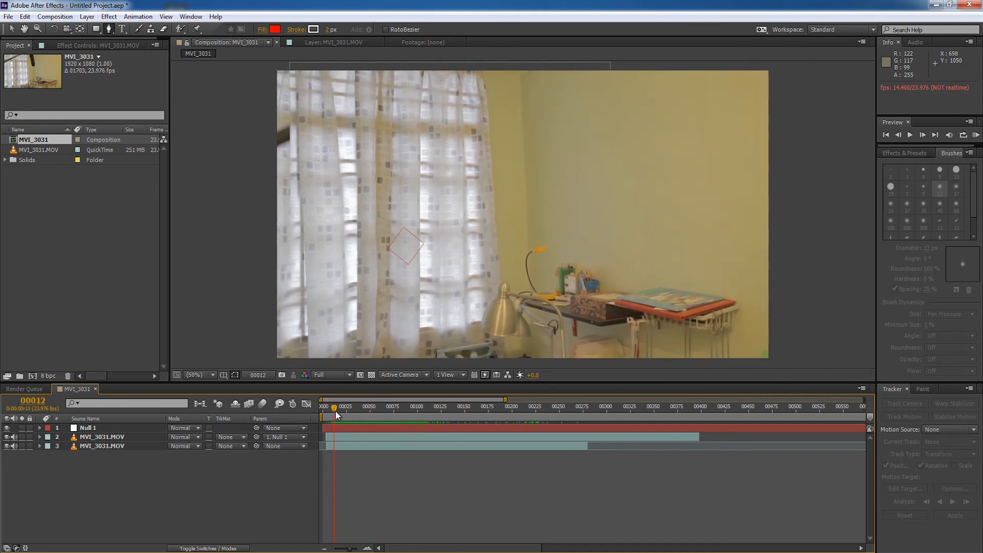
left_click(370, 405)
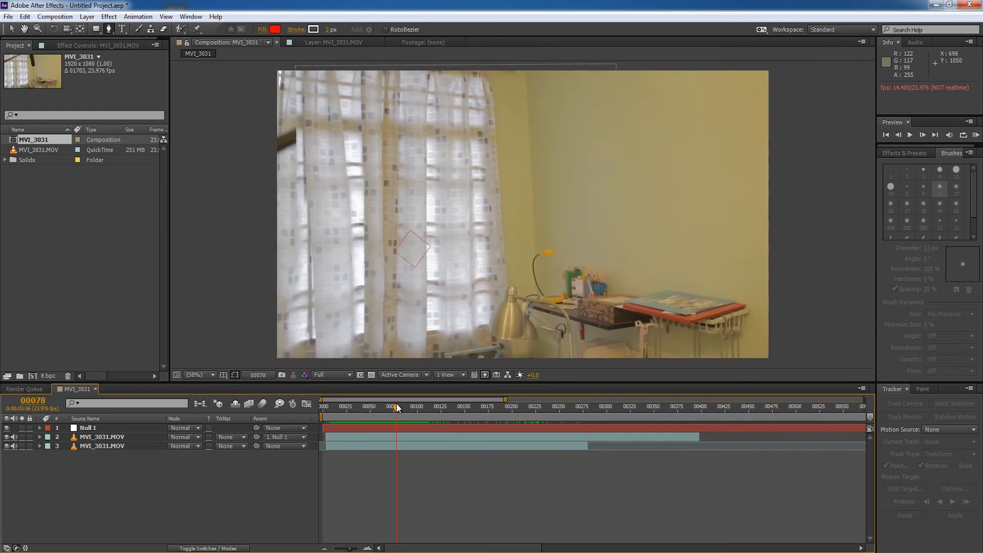
left_click(381, 407)
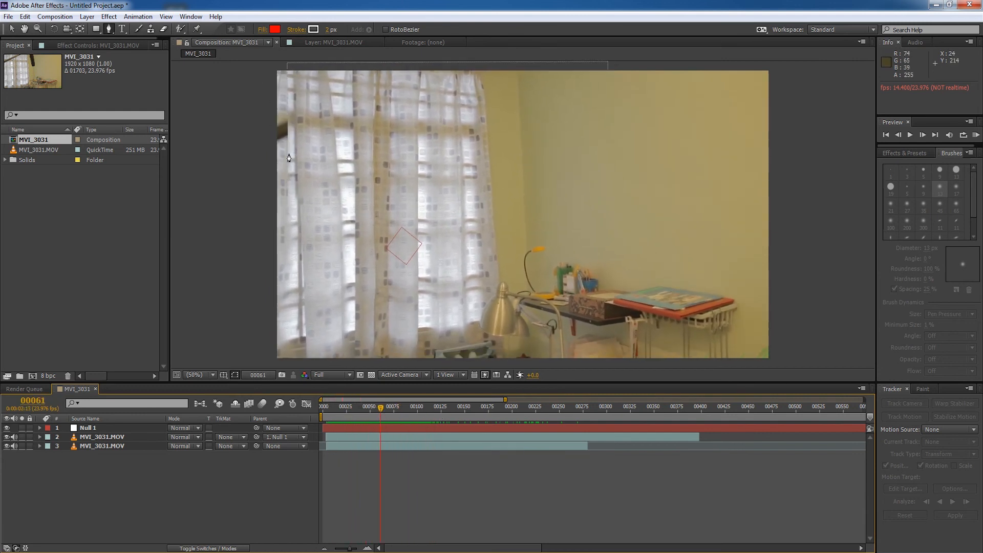
mouse_move(482, 80)
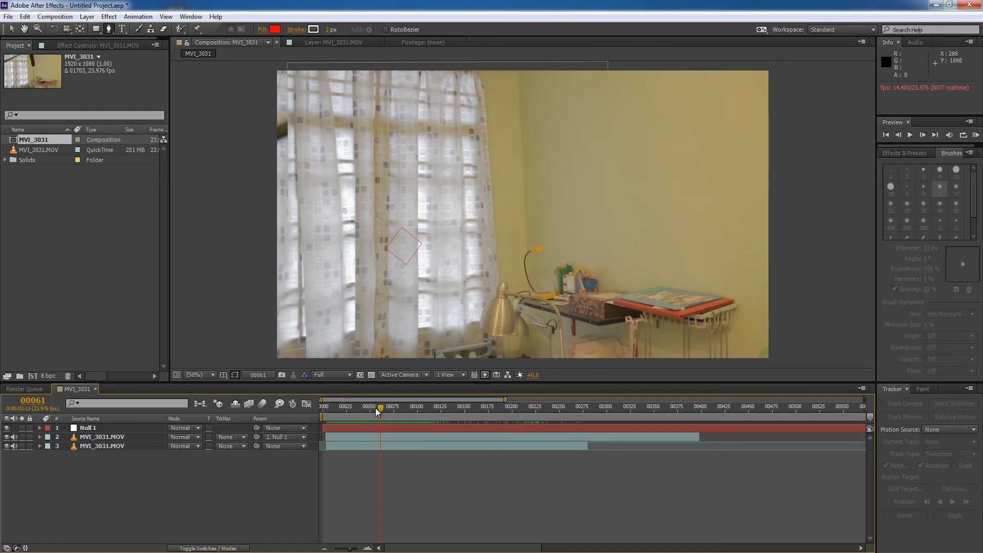
left_click(364, 406)
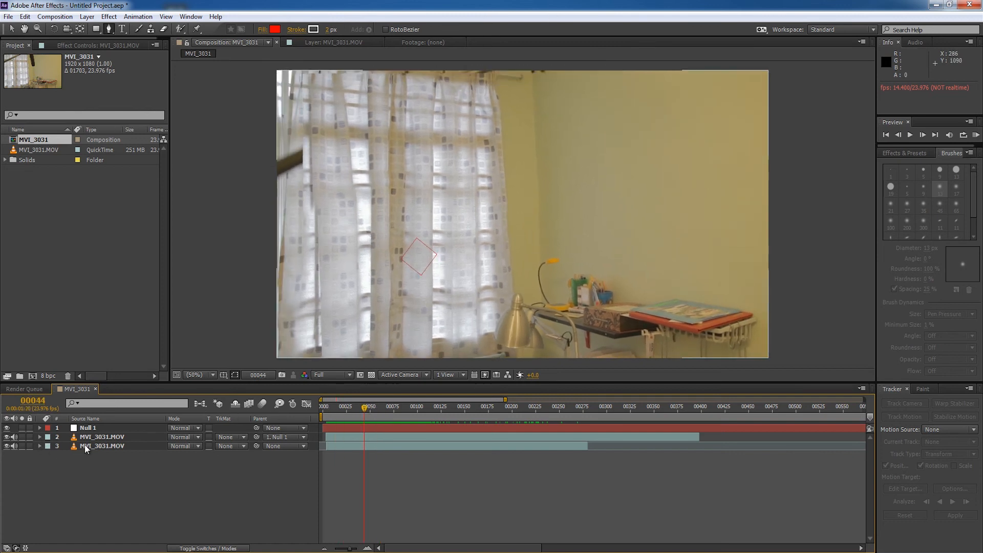
Pre-compose the null and both MVI_3031 layers into Pre-comp 1
left_click(102, 437)
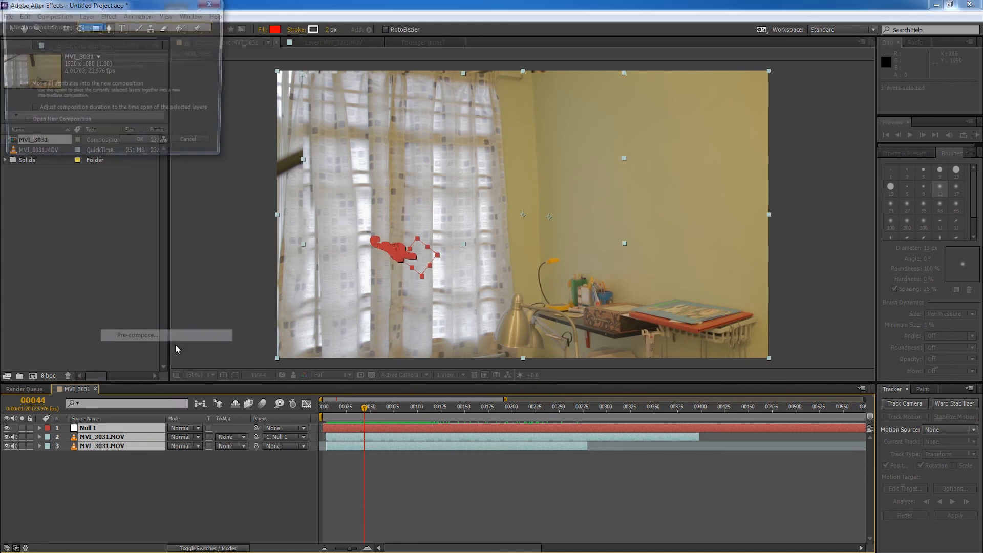
left_click(140, 139)
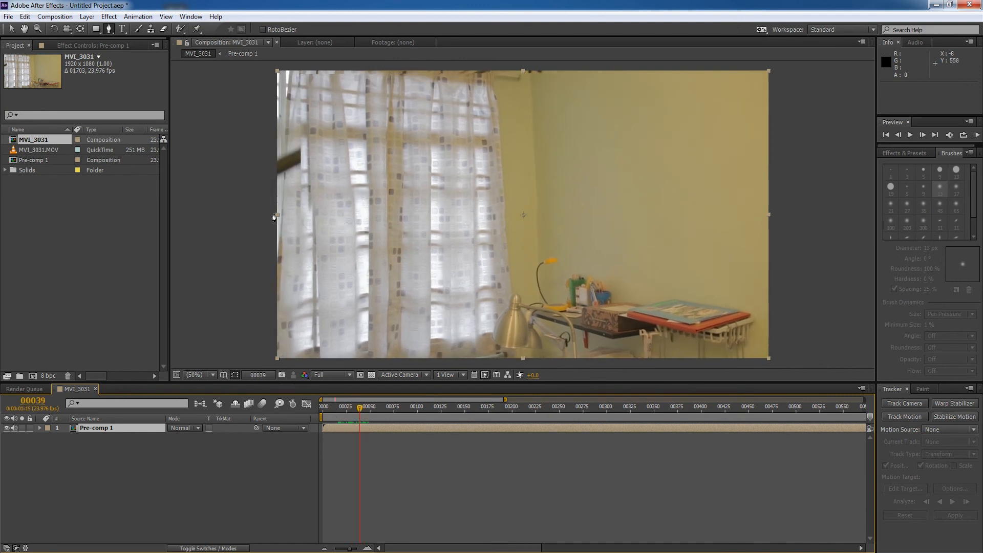
Scale Pre-comp 1 to 110% so the shaky footage edges fall outside the frame
left_click(40, 428)
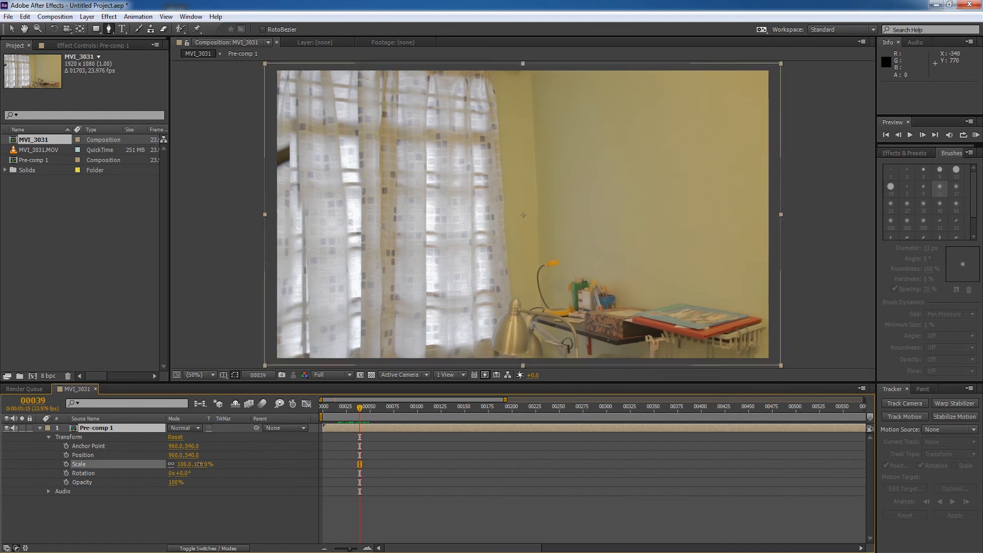
left_click(351, 407)
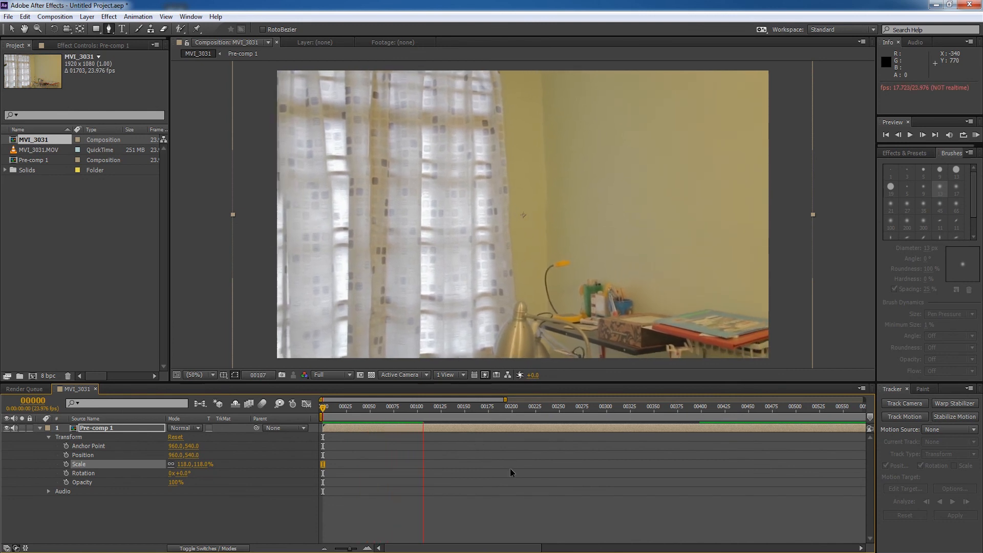
left_click(452, 406)
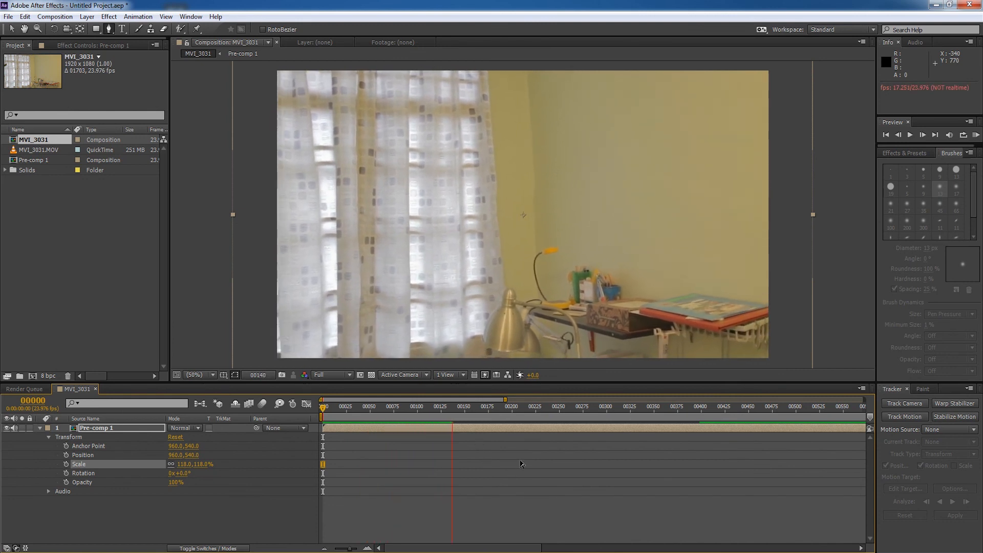
left_click(482, 417)
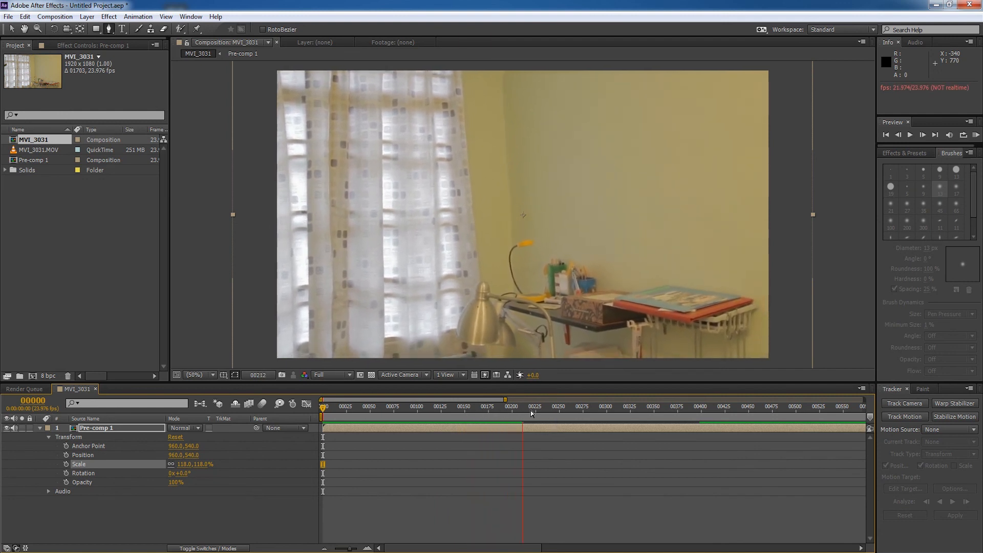
left_click(432, 406)
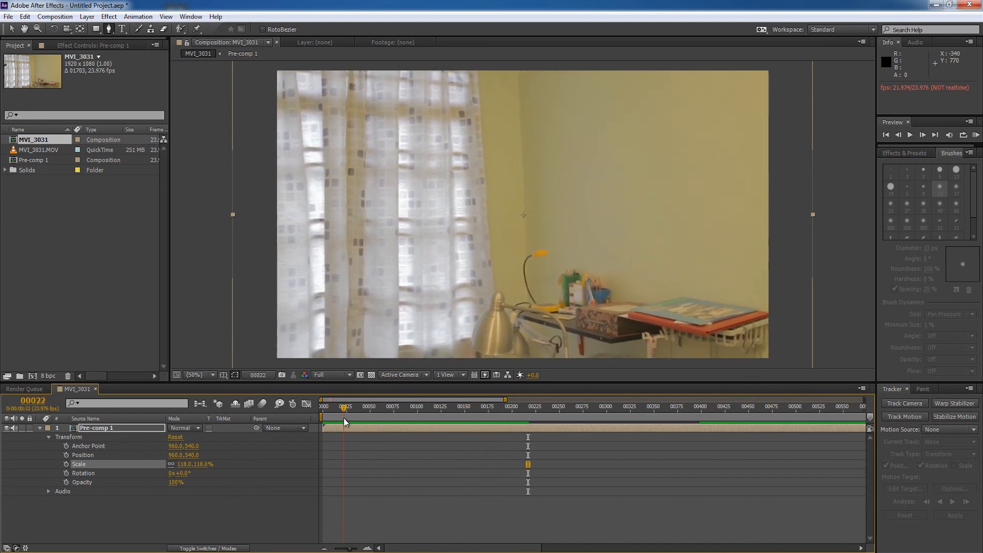
left_click(413, 407)
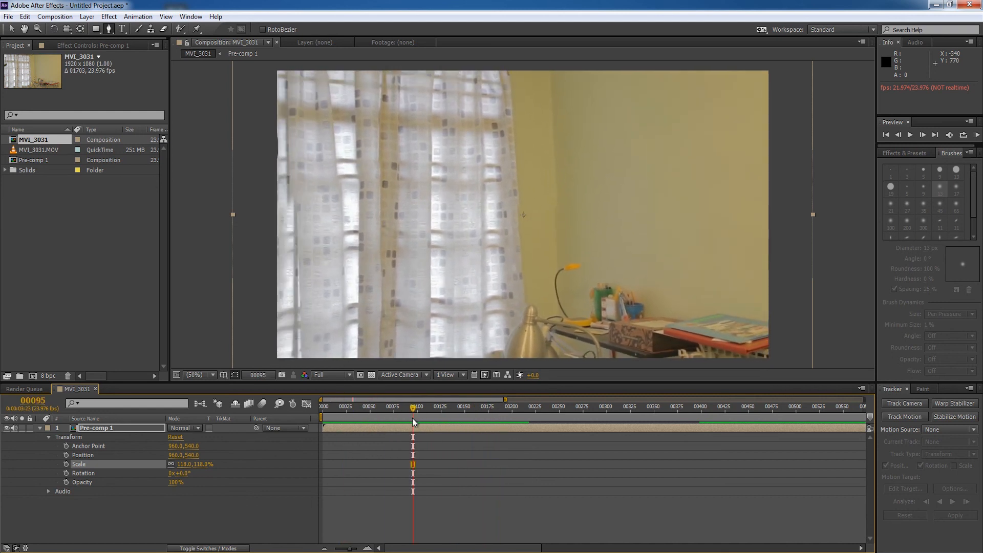
mouse_move(413, 420)
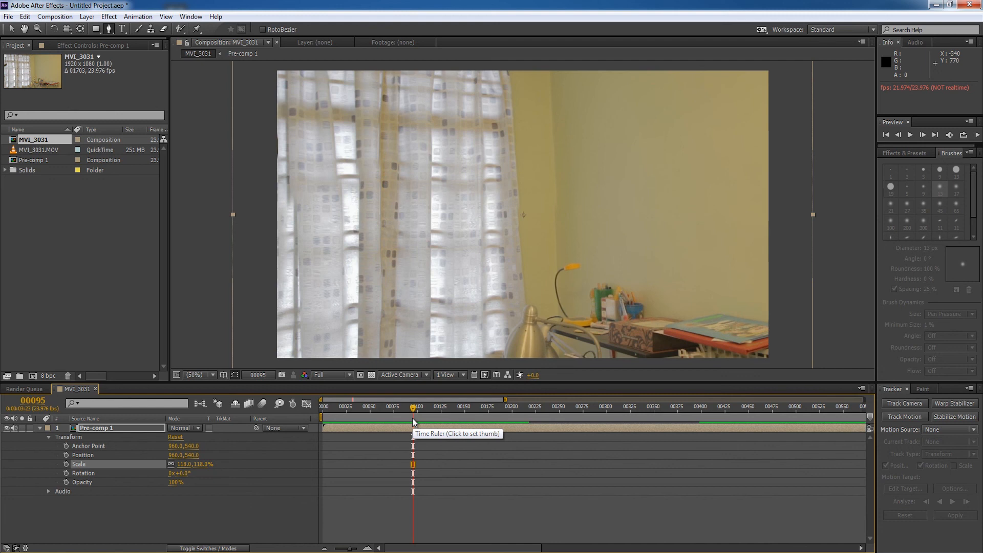
left_click(461, 407)
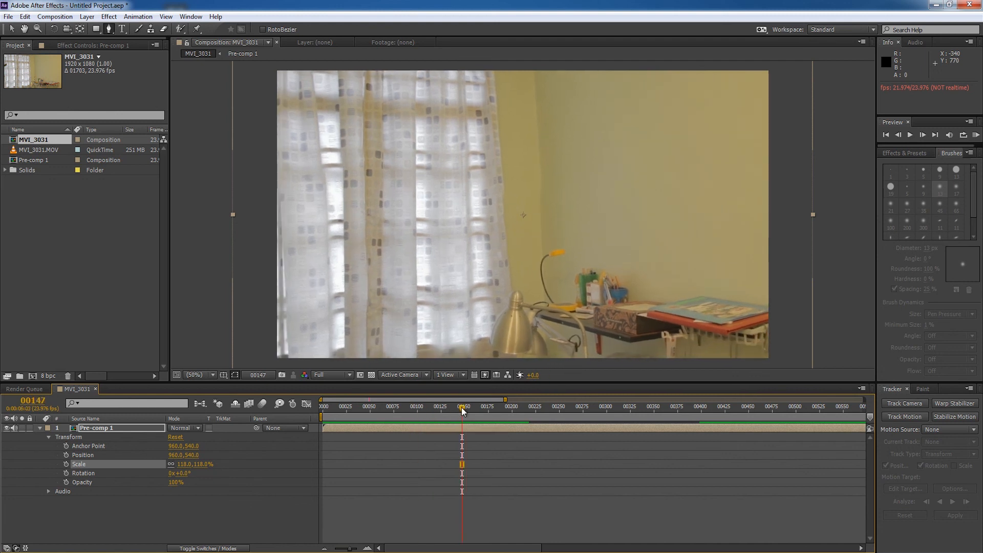
mouse_move(463, 413)
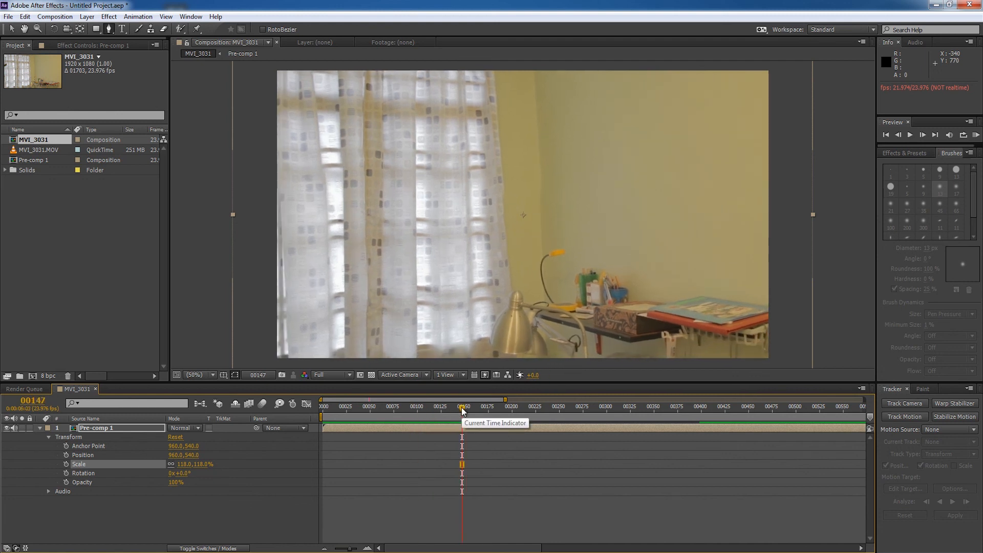
mouse_move(449, 412)
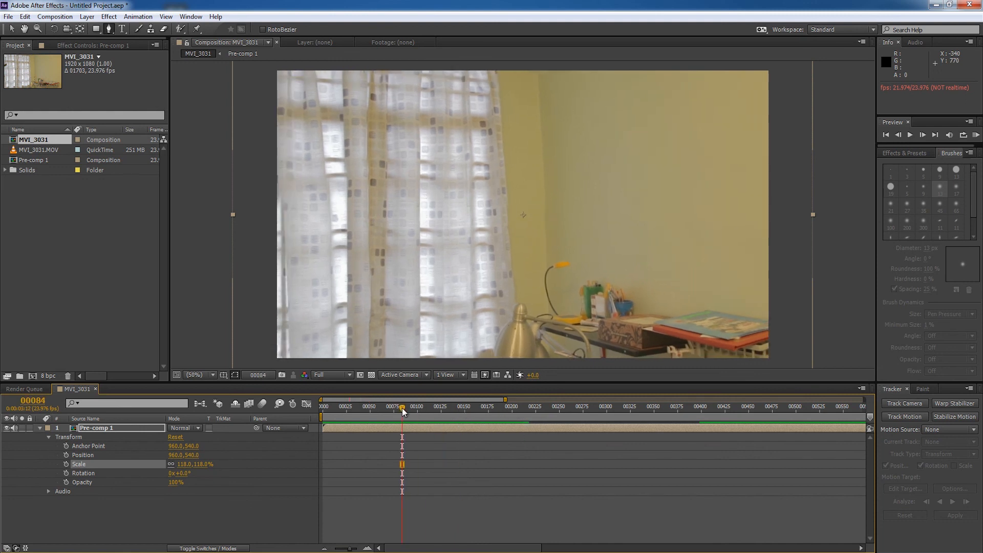
mouse_move(402, 410)
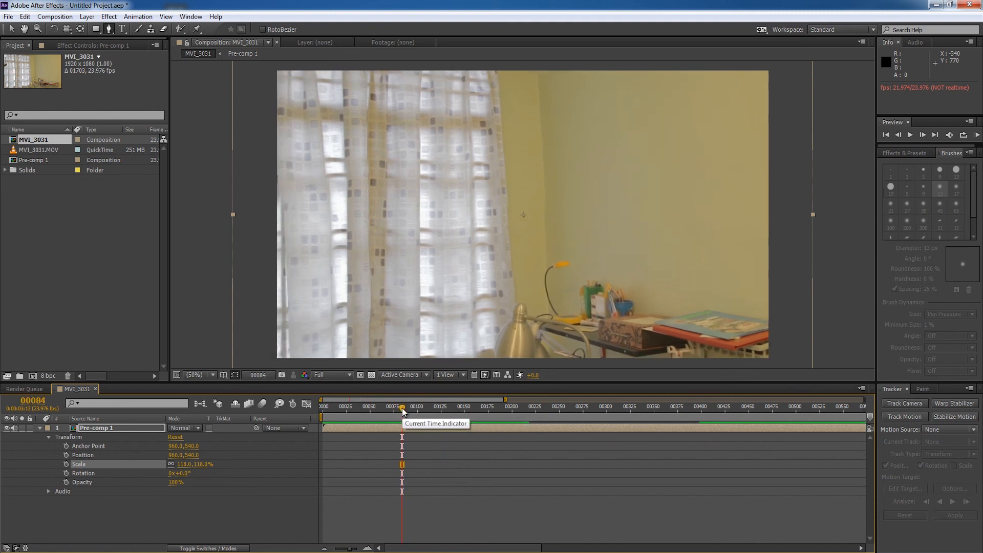